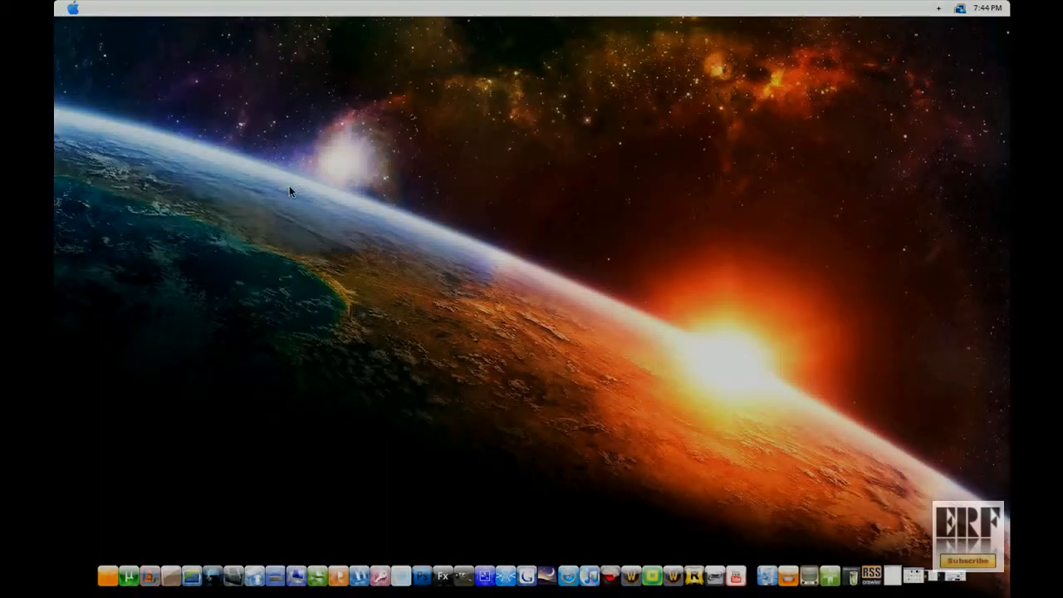
mouse_move(281, 186)
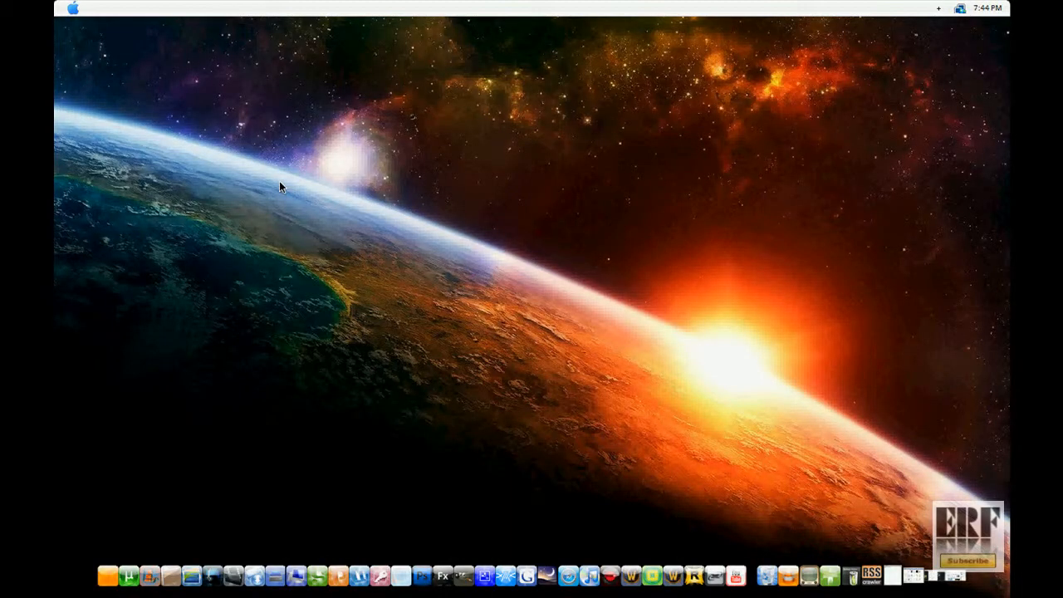
mouse_move(290, 190)
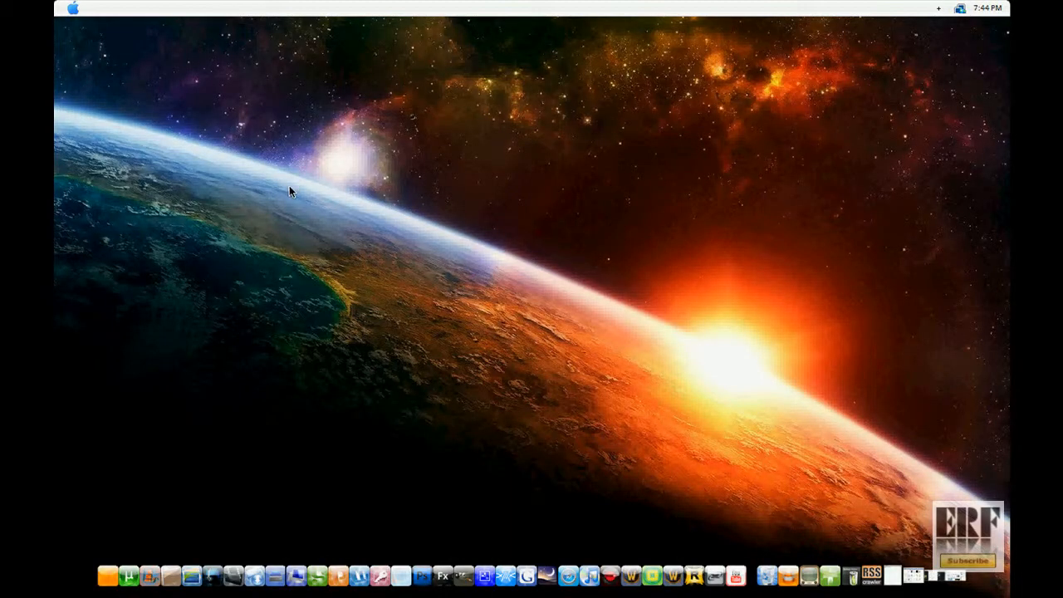
mouse_move(293, 187)
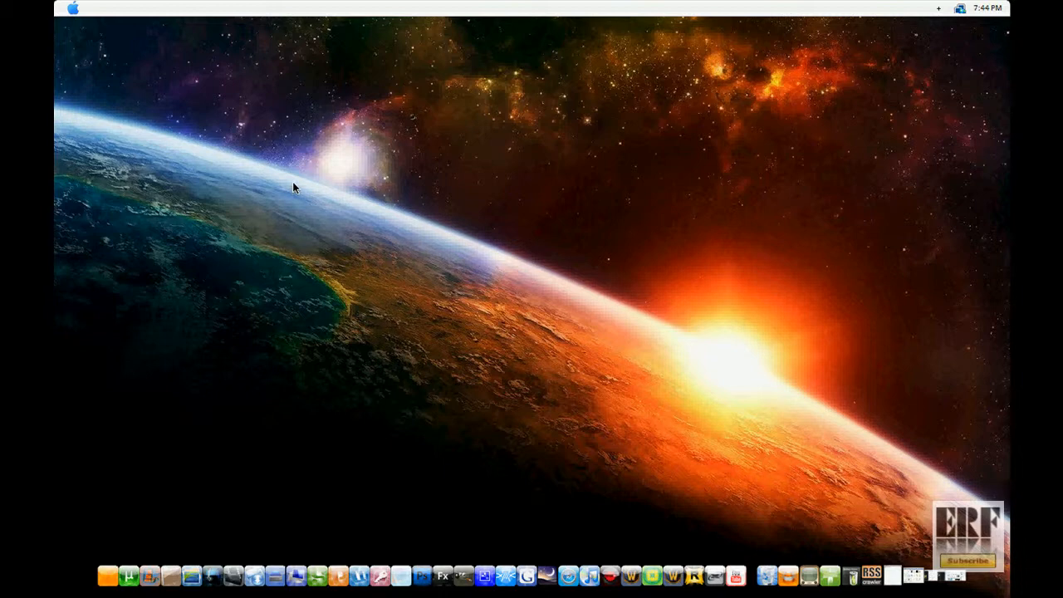
mouse_move(388, 204)
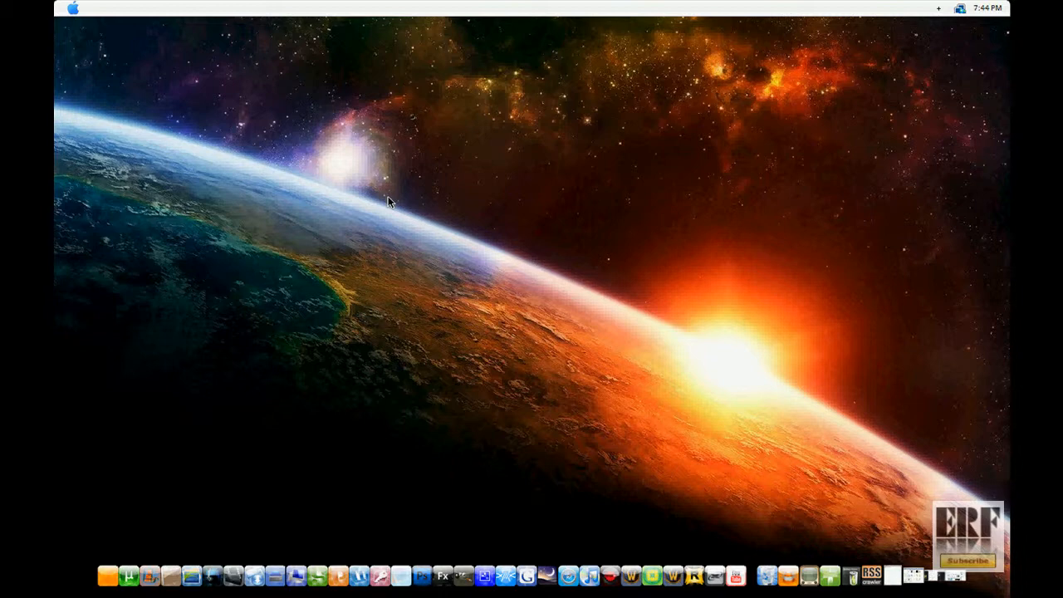
mouse_move(438, 167)
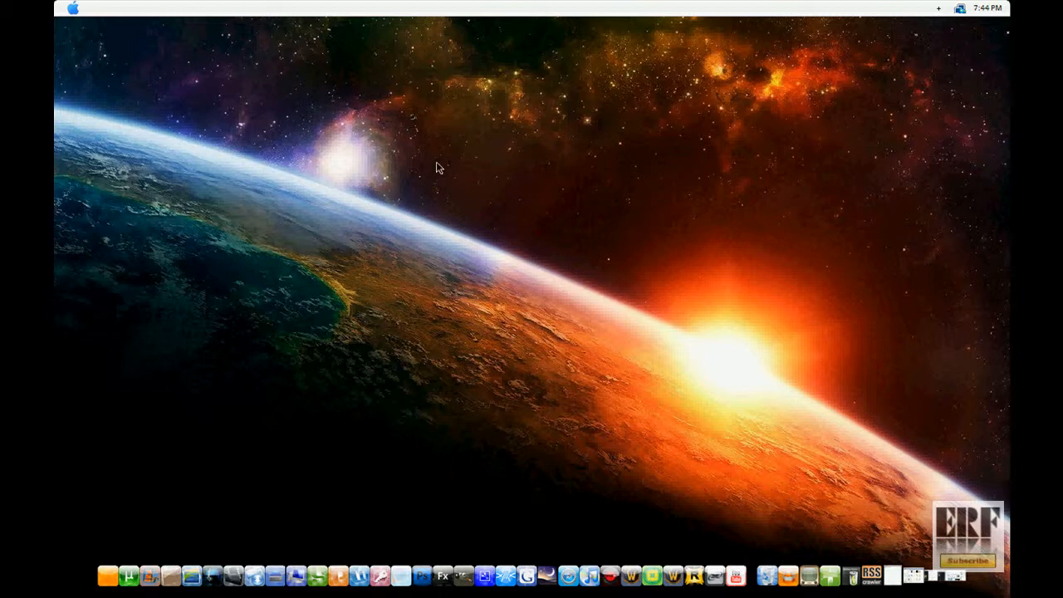
mouse_move(506, 136)
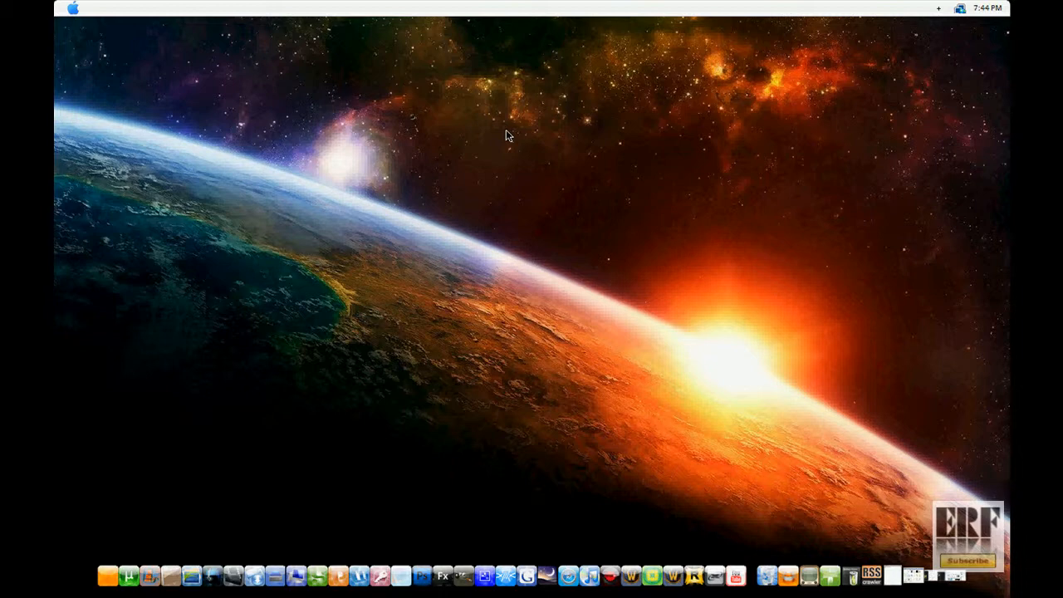
mouse_move(758, 44)
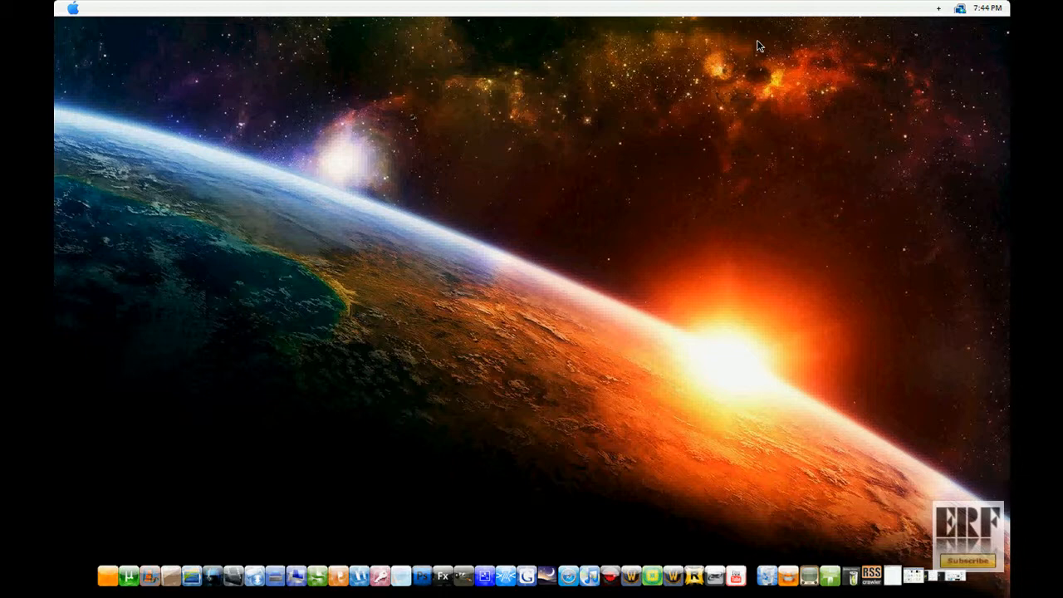
mouse_move(927, 164)
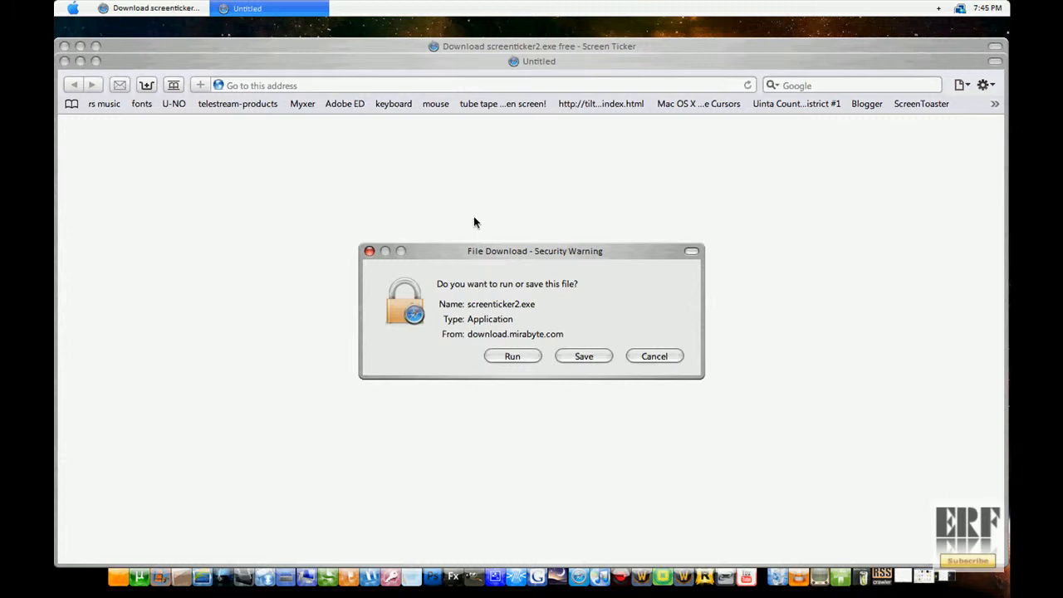
mouse_move(614, 424)
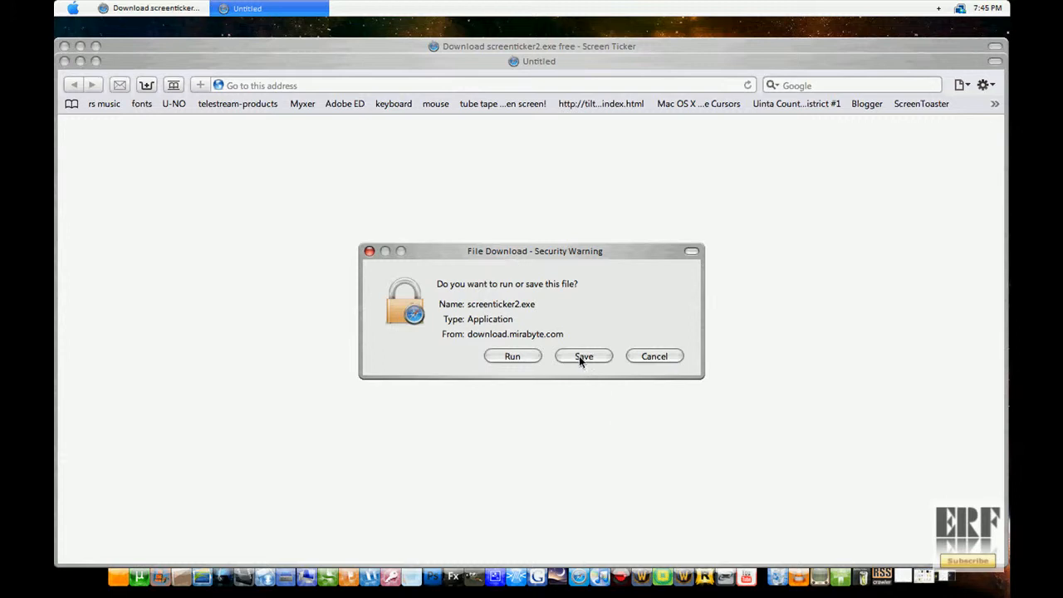
mouse_move(369, 254)
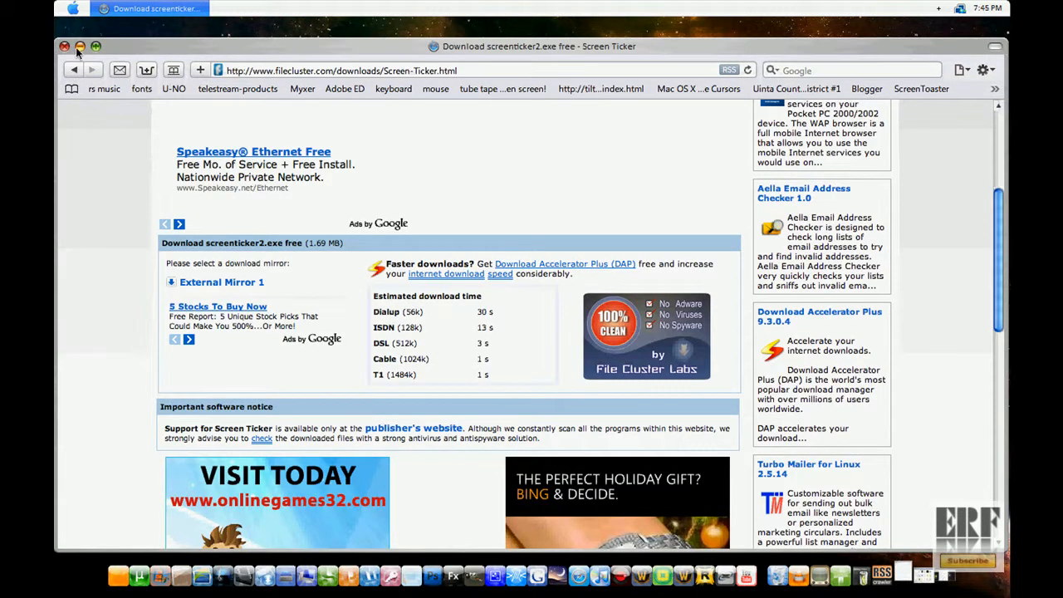
Minimize the Safari window to reveal the desktop.
click(62, 48)
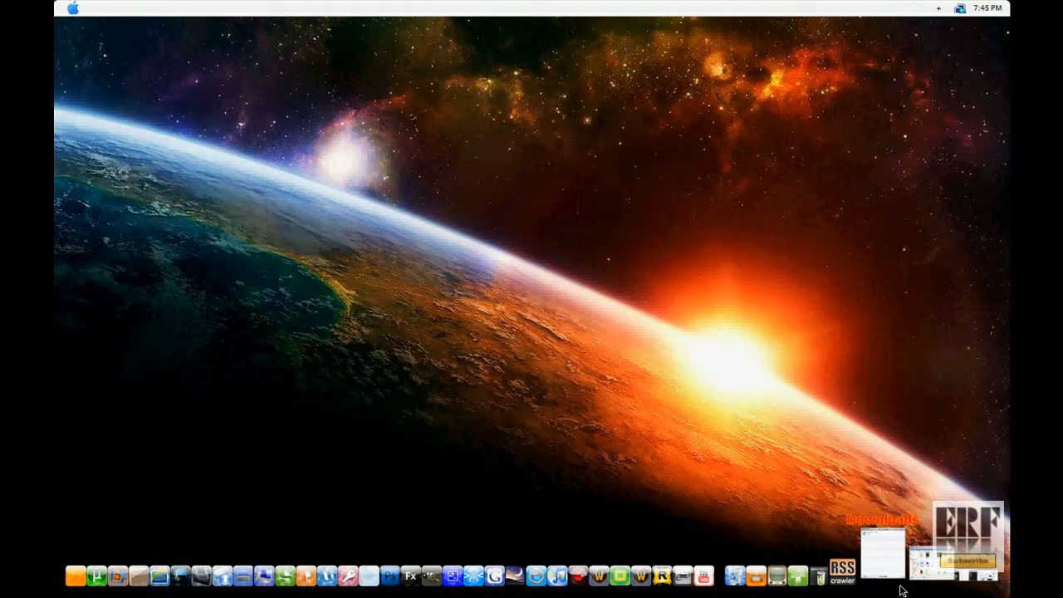
Find screenticker2 in the Downloads folder and launch it.
click(882, 565)
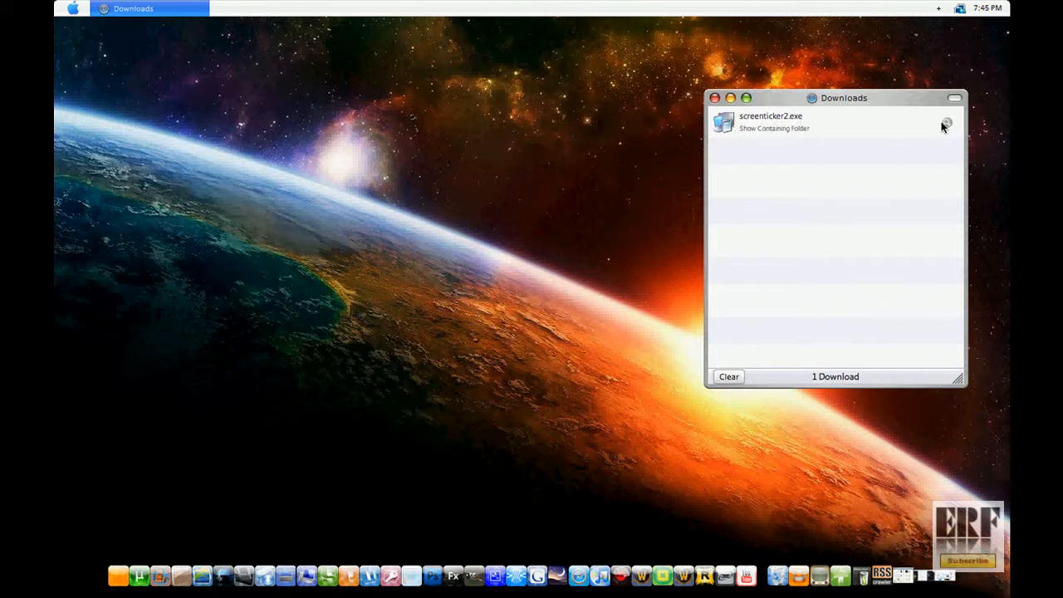
click(721, 98)
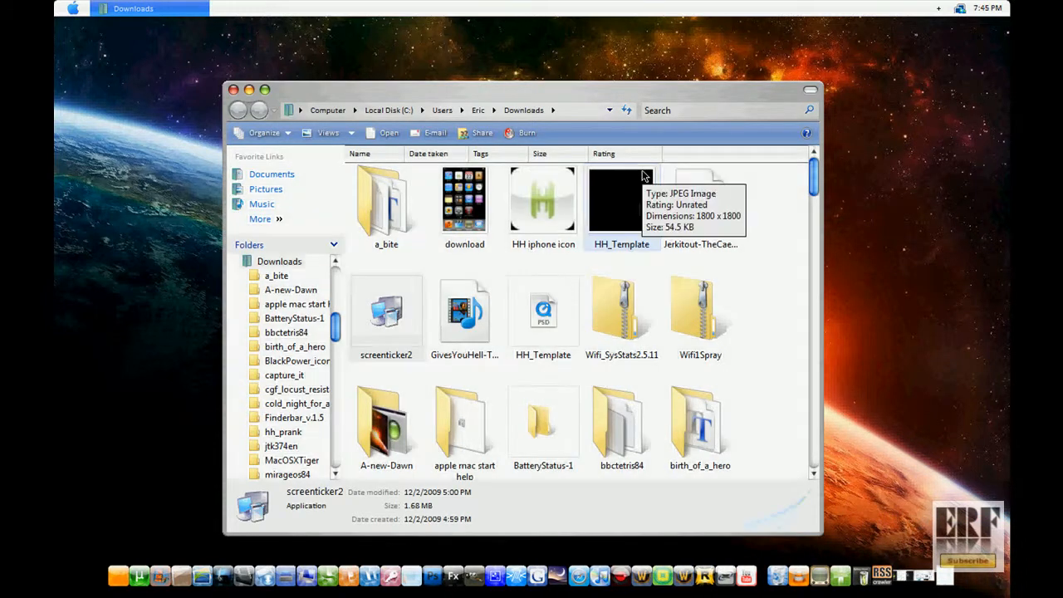
click(387, 311)
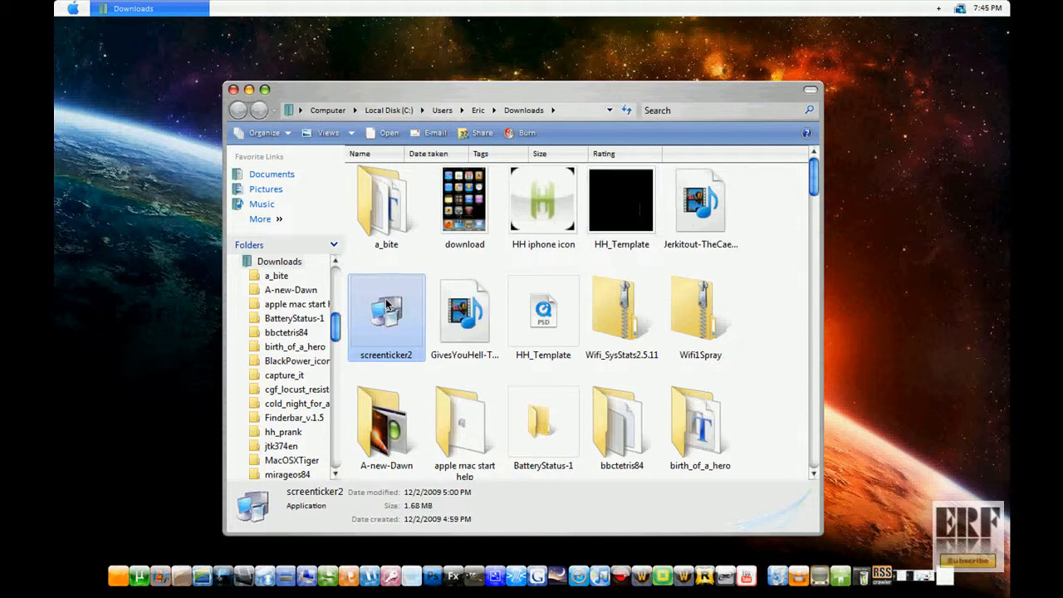
right_click(386, 311)
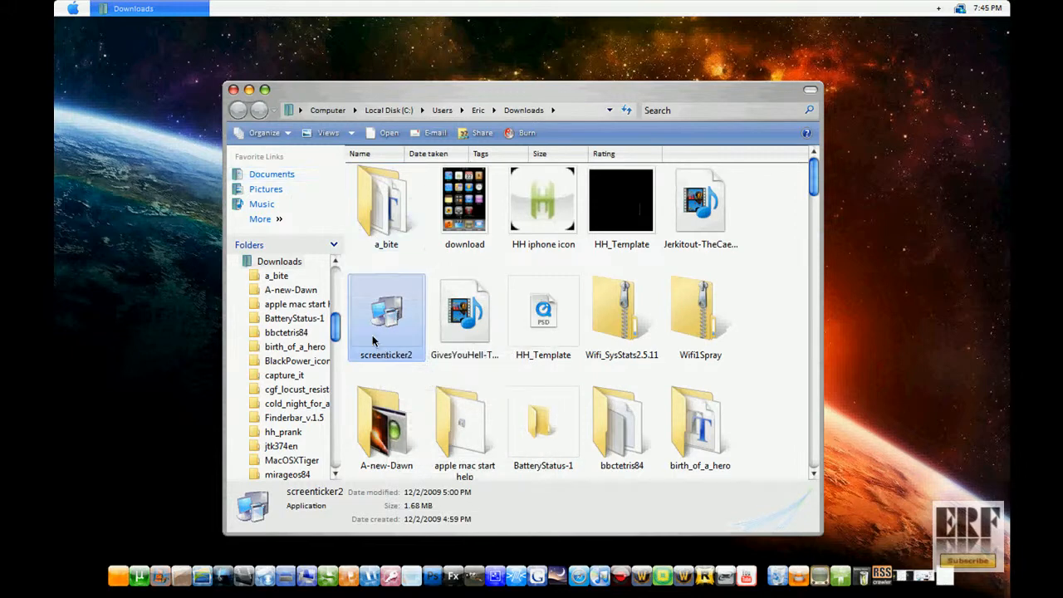
double_click(386, 312)
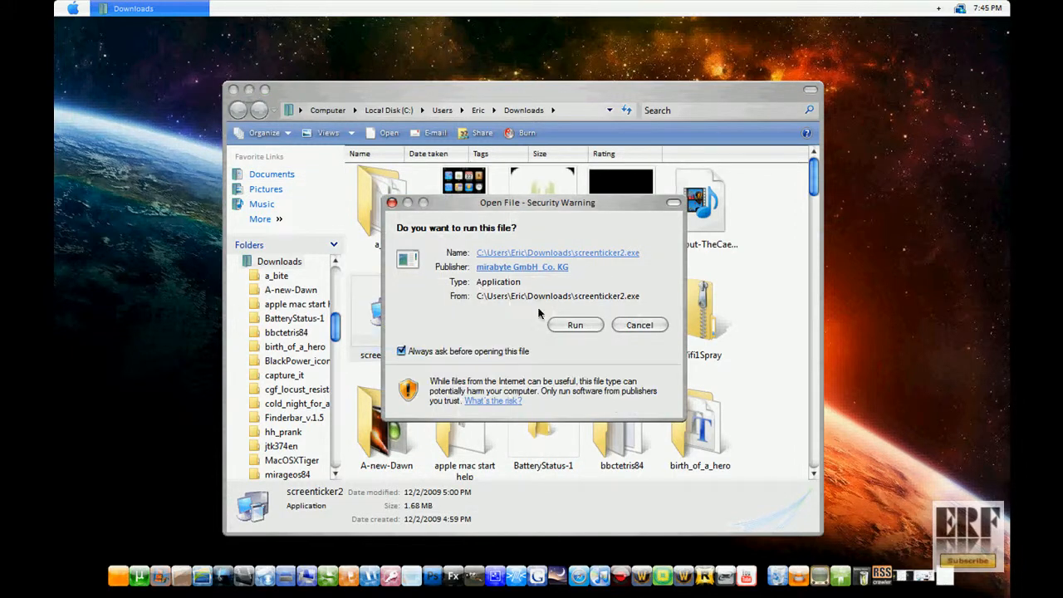
Allow the installer to run and choose English as the setup language.
click(640, 325)
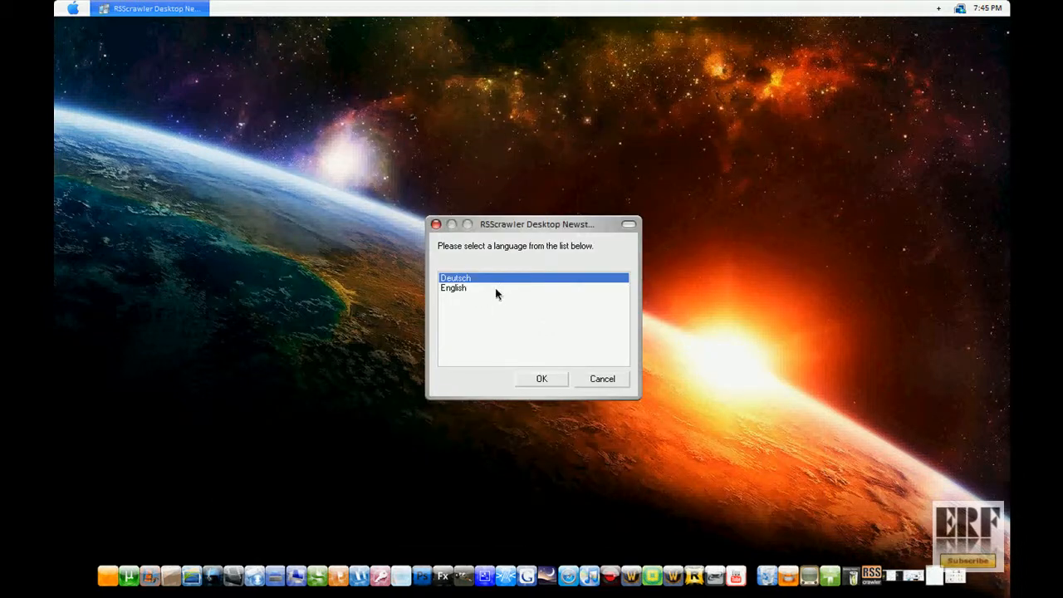
click(454, 287)
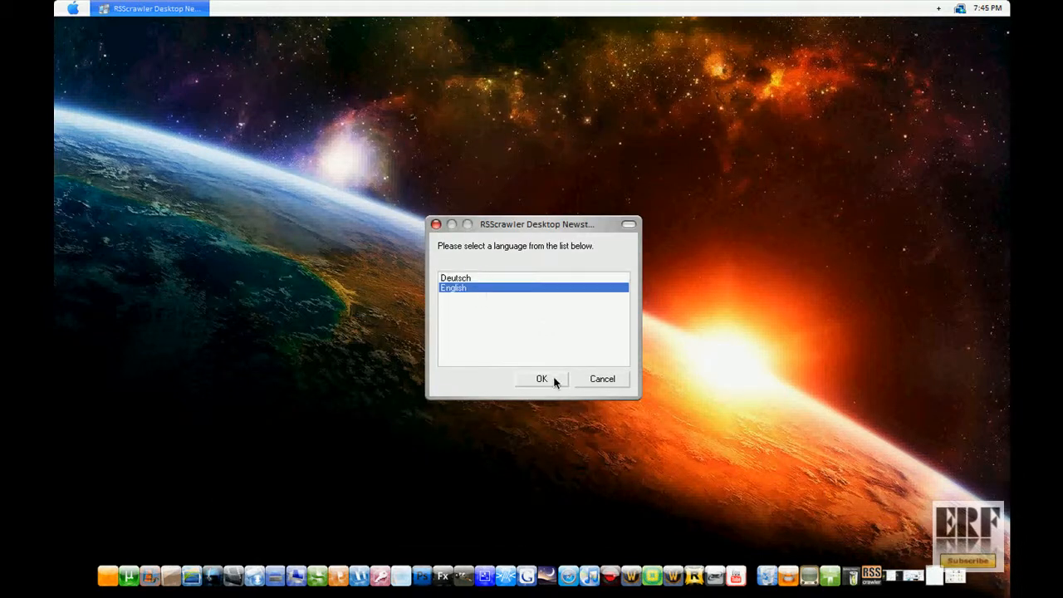
click(541, 379)
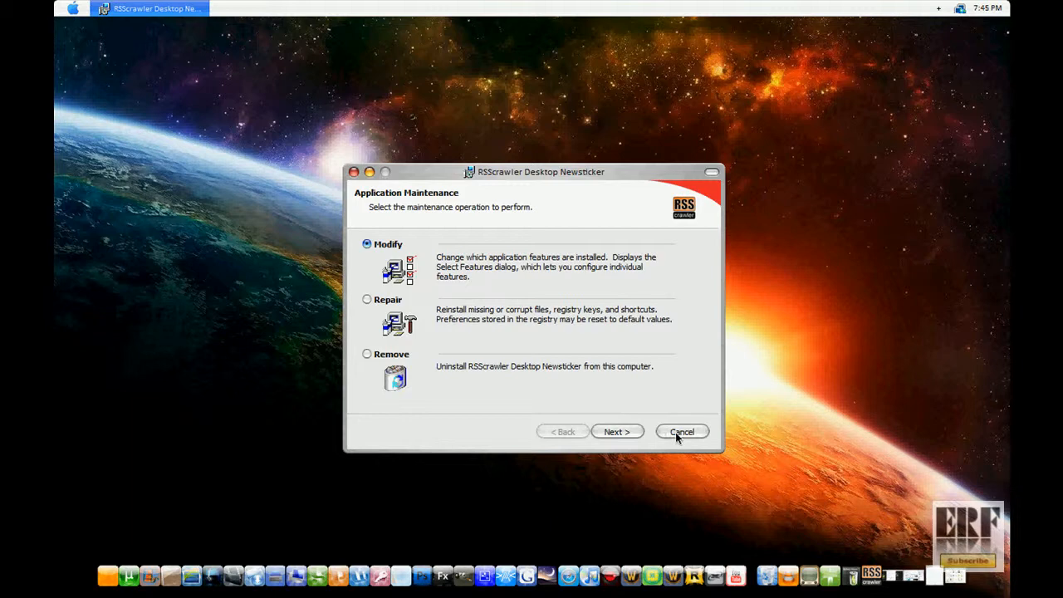
mouse_move(355, 173)
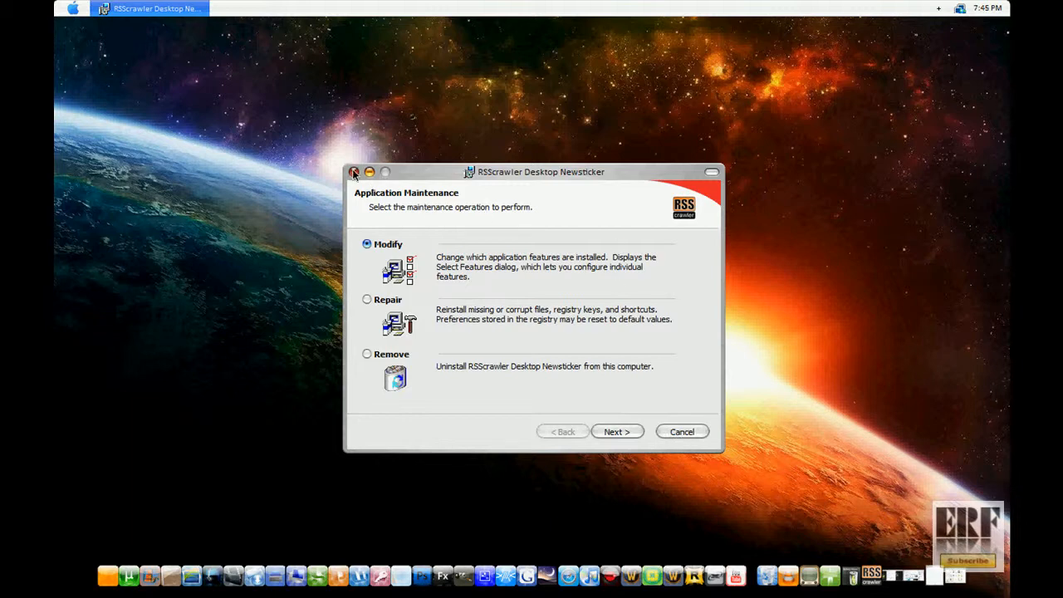
Quit the setup wizard and dismiss the interrupted installation notice.
click(355, 172)
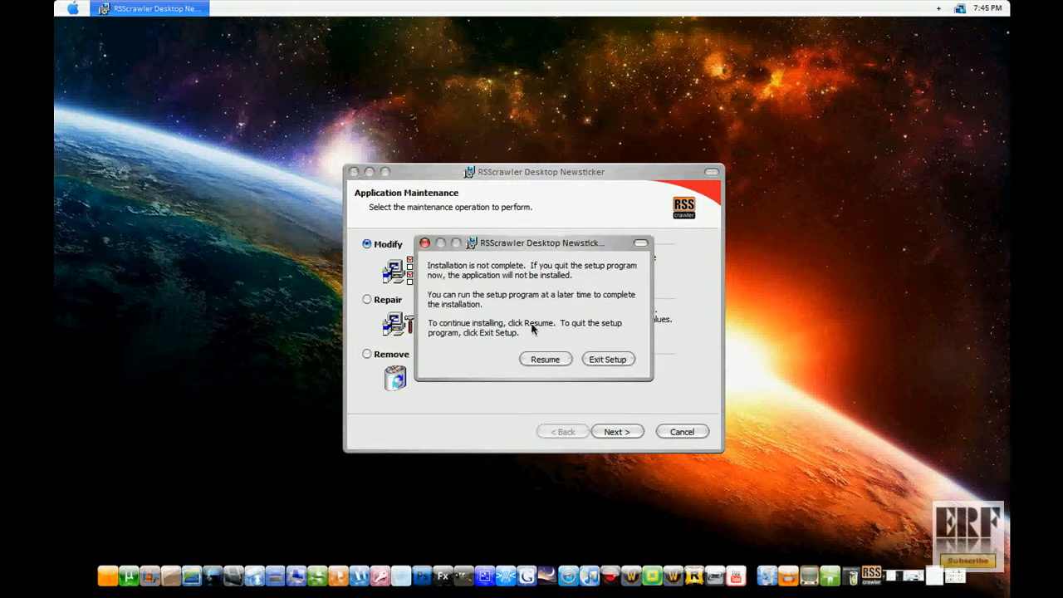
click(608, 358)
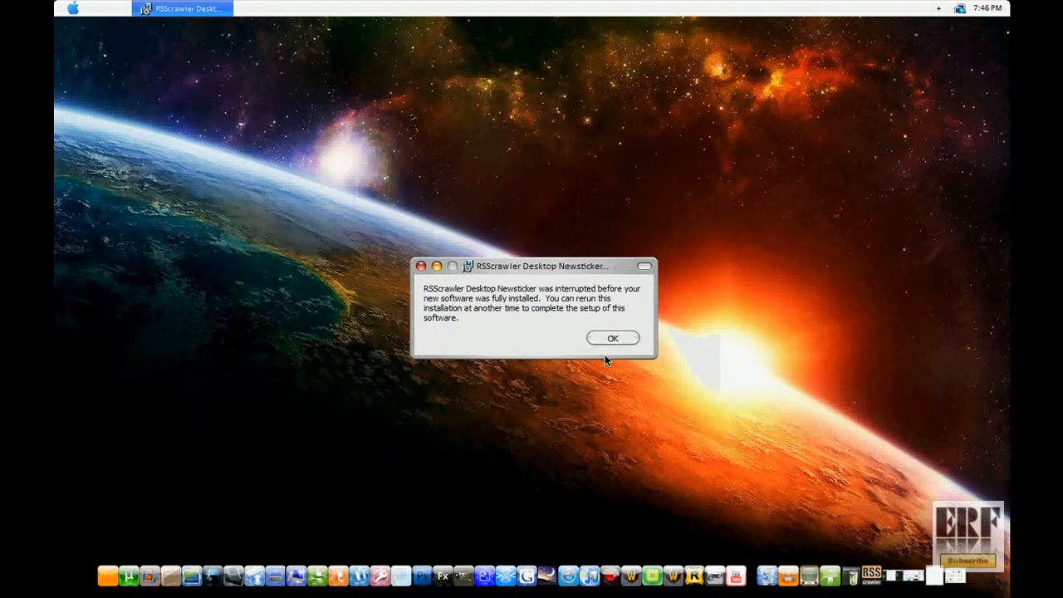
click(613, 338)
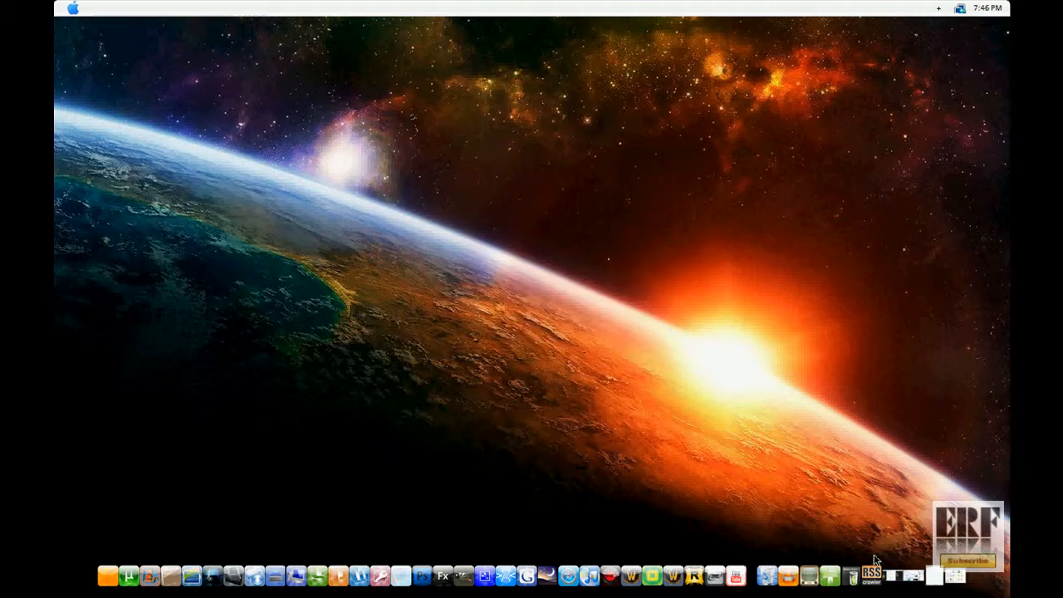
mouse_move(870, 583)
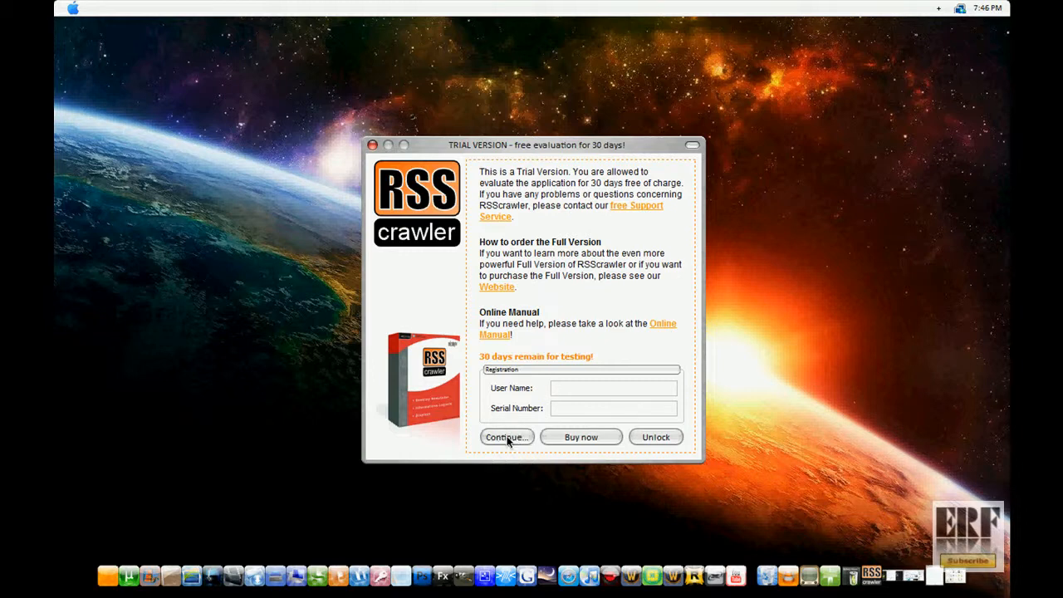
Choose Continue... on the TRIAL VERSION notice to keep the 30-day free evaluation.
click(507, 437)
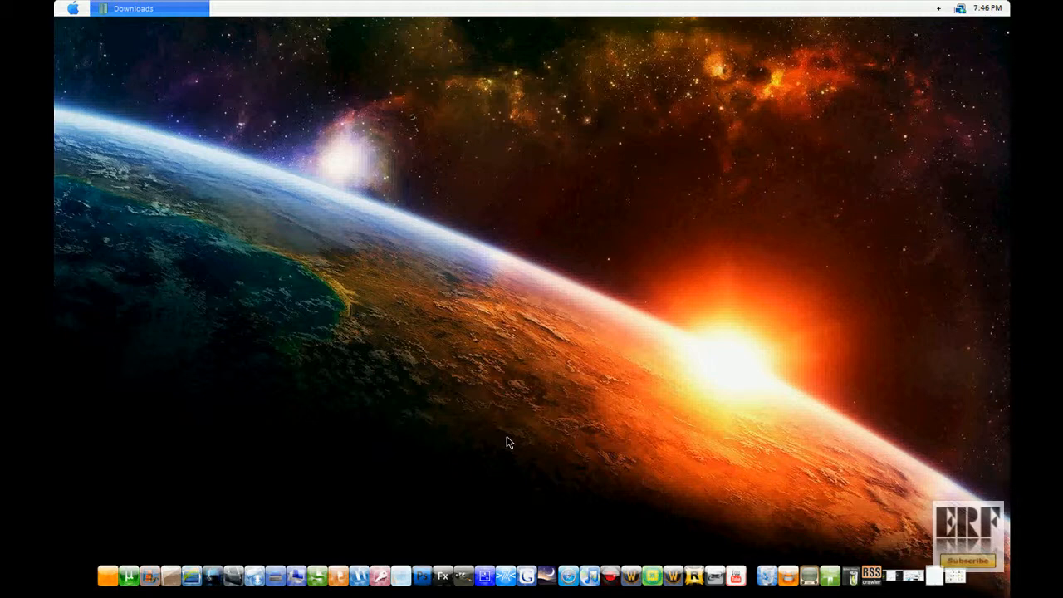
mouse_move(834, 483)
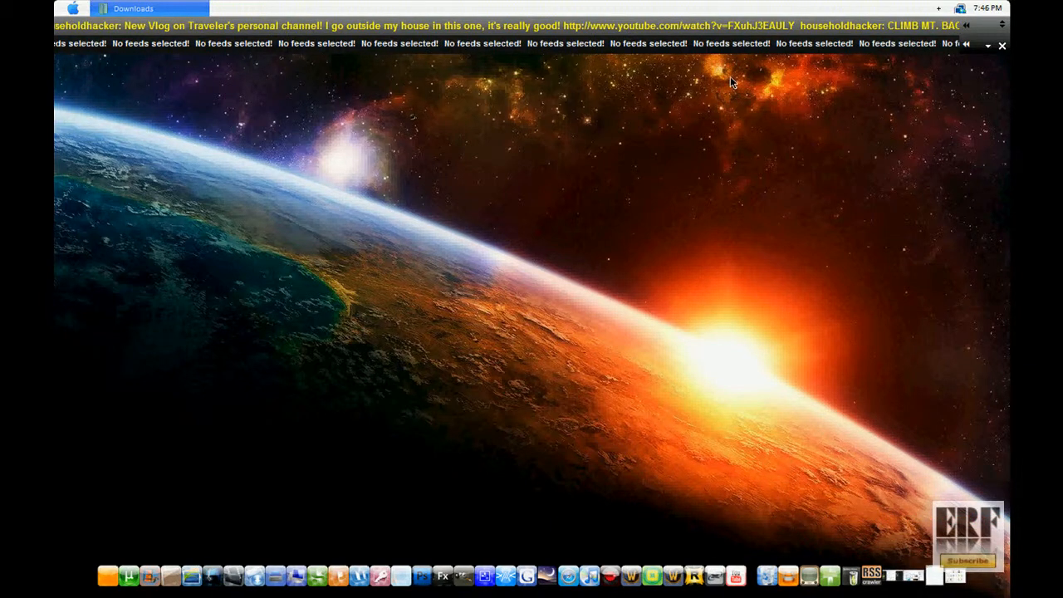
mouse_move(708, 34)
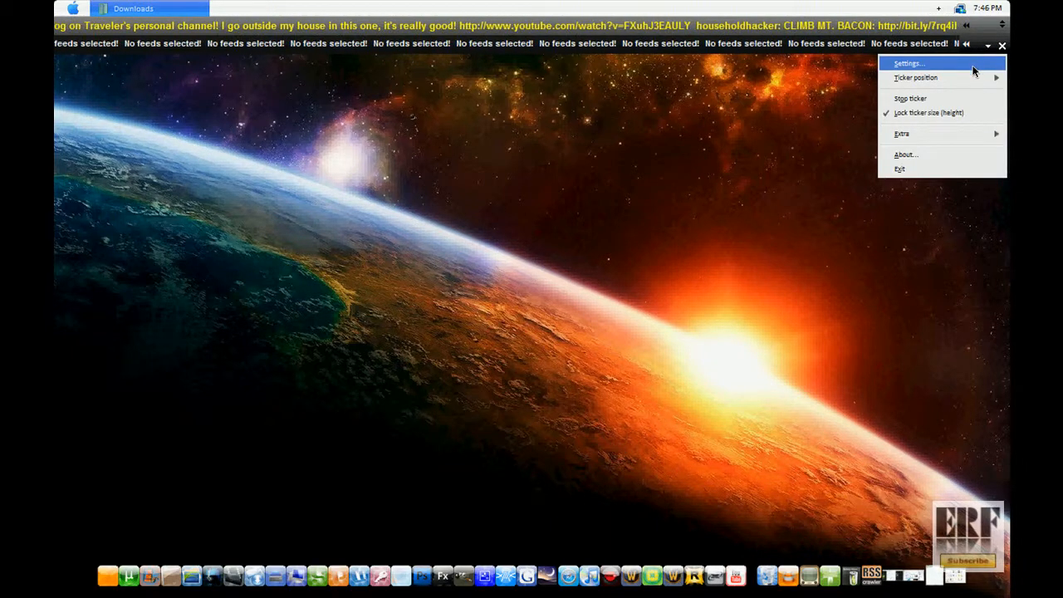
Open the ticker's Settings on the Feeds section showing the hh Twitter feed.
click(915, 64)
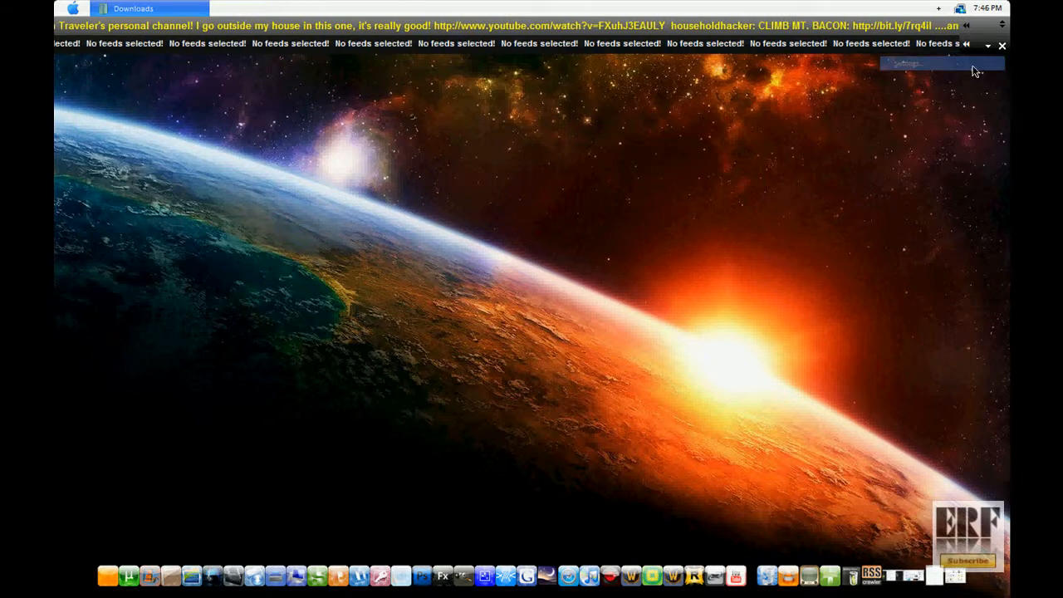
click(925, 63)
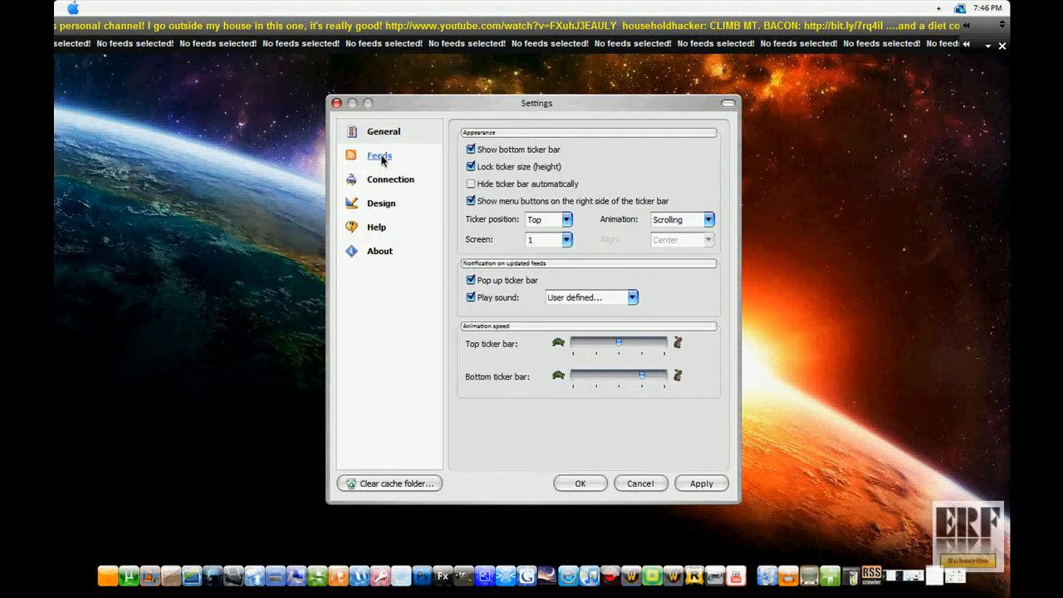
click(379, 155)
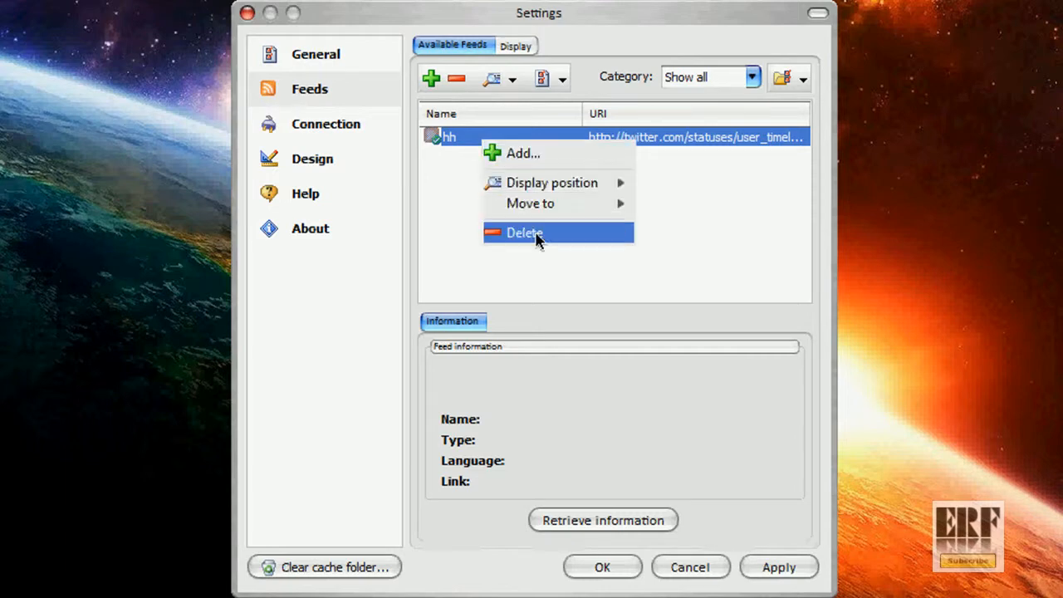
Delete the hh feed and confirm with Yes.
click(525, 233)
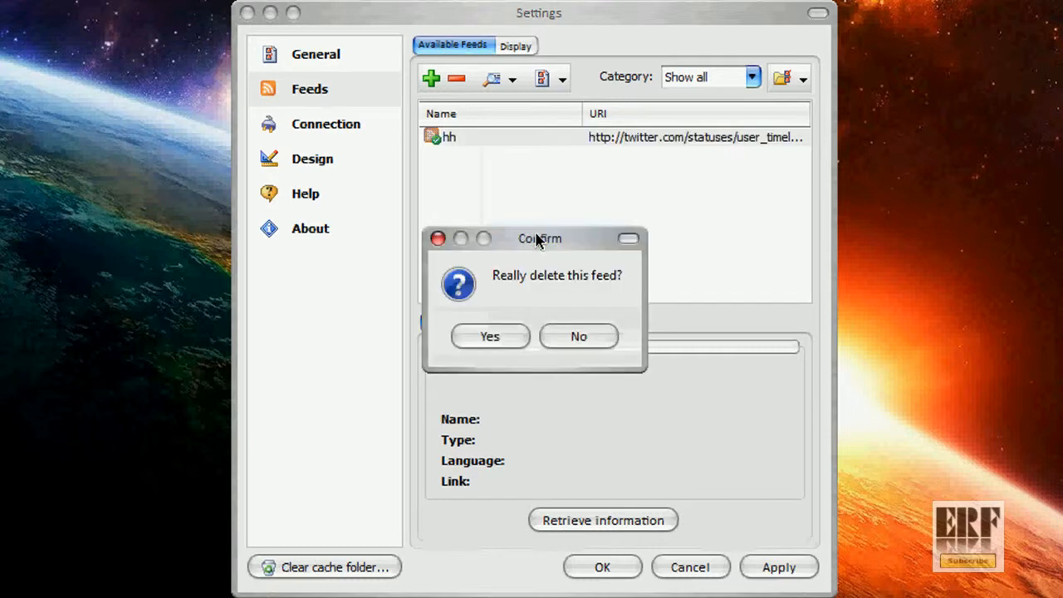
click(489, 336)
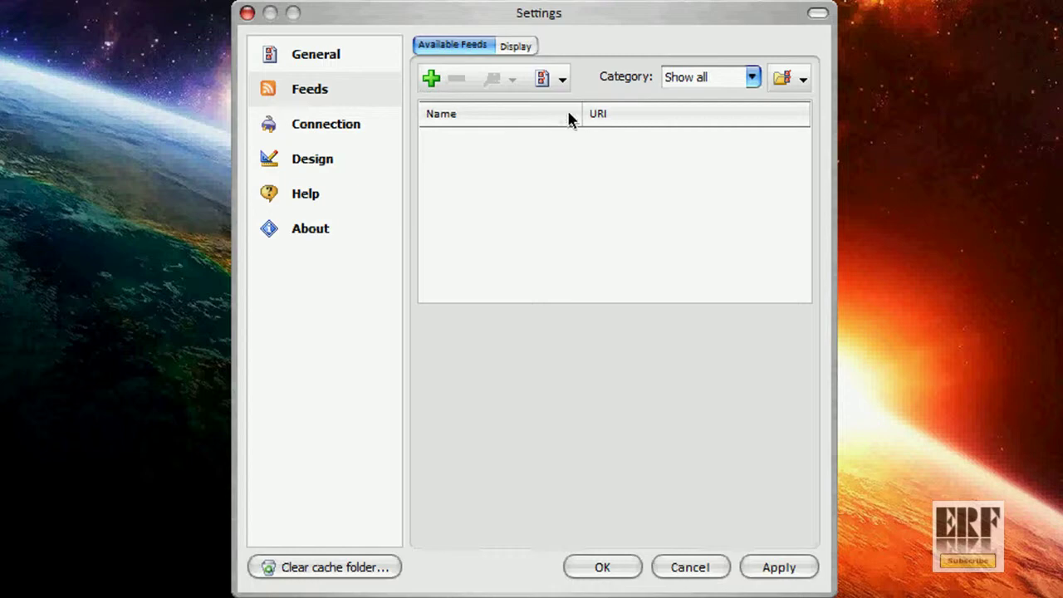
mouse_move(564, 189)
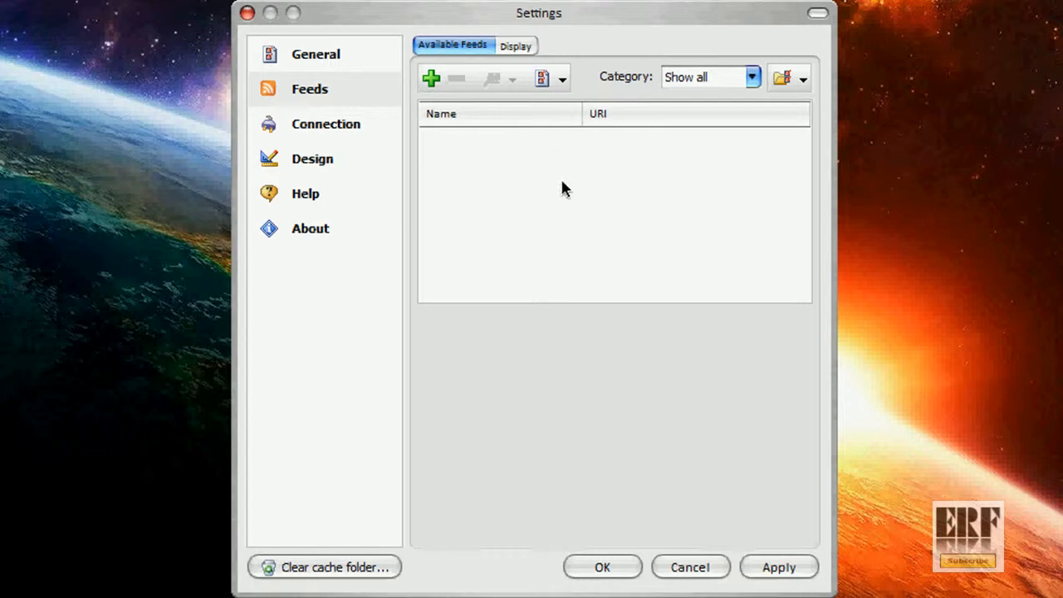
mouse_move(831, 587)
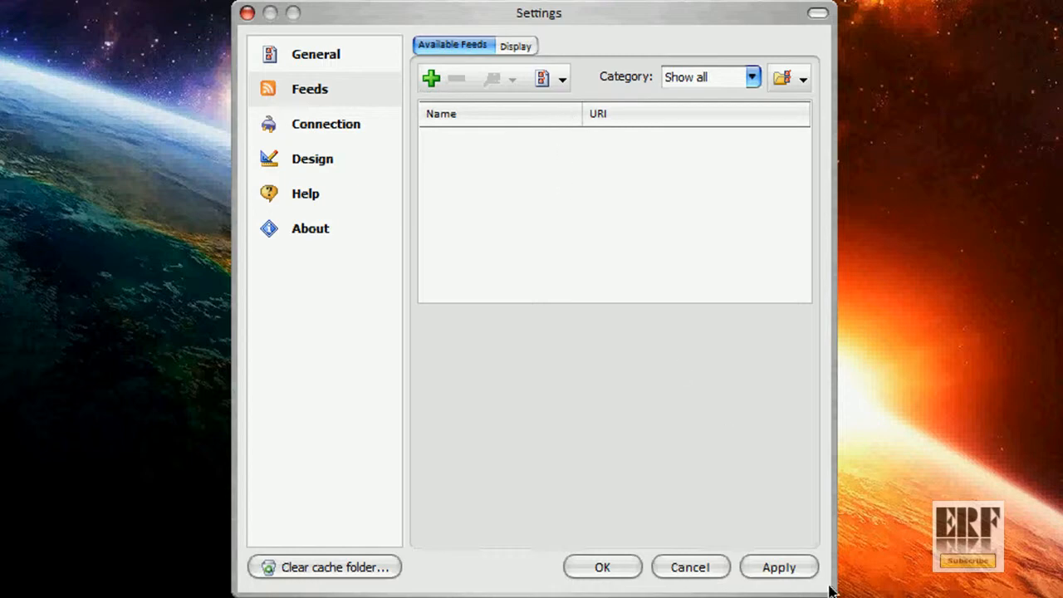
mouse_move(622, 260)
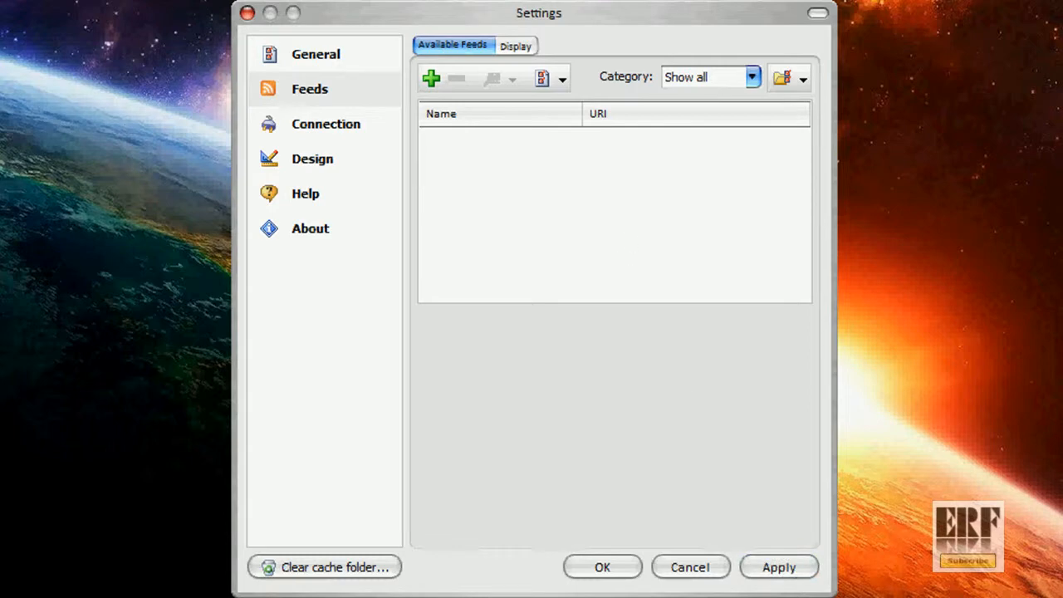
mouse_move(582, 207)
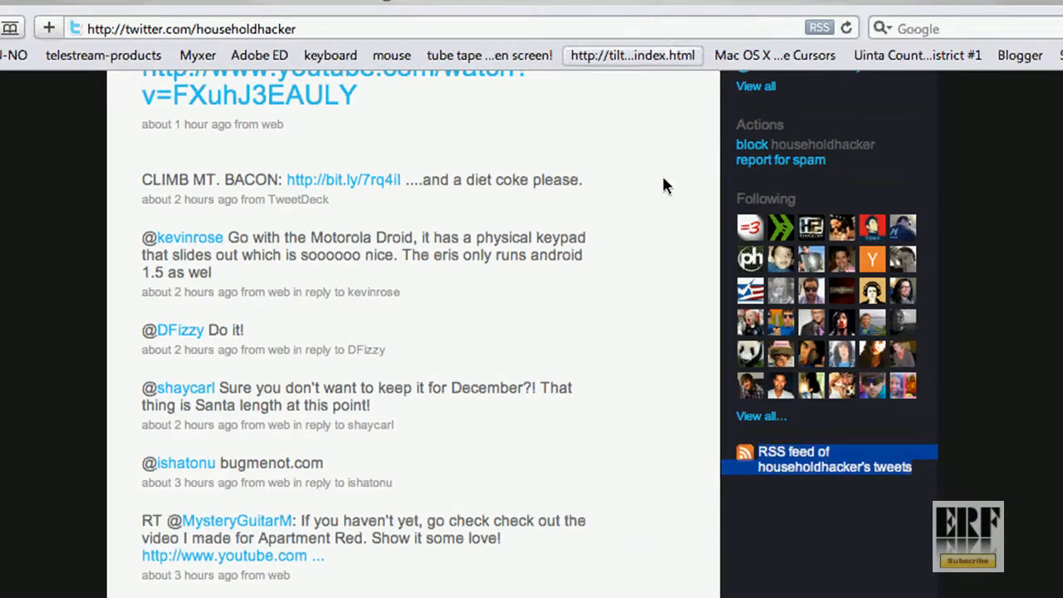
mouse_move(920, 457)
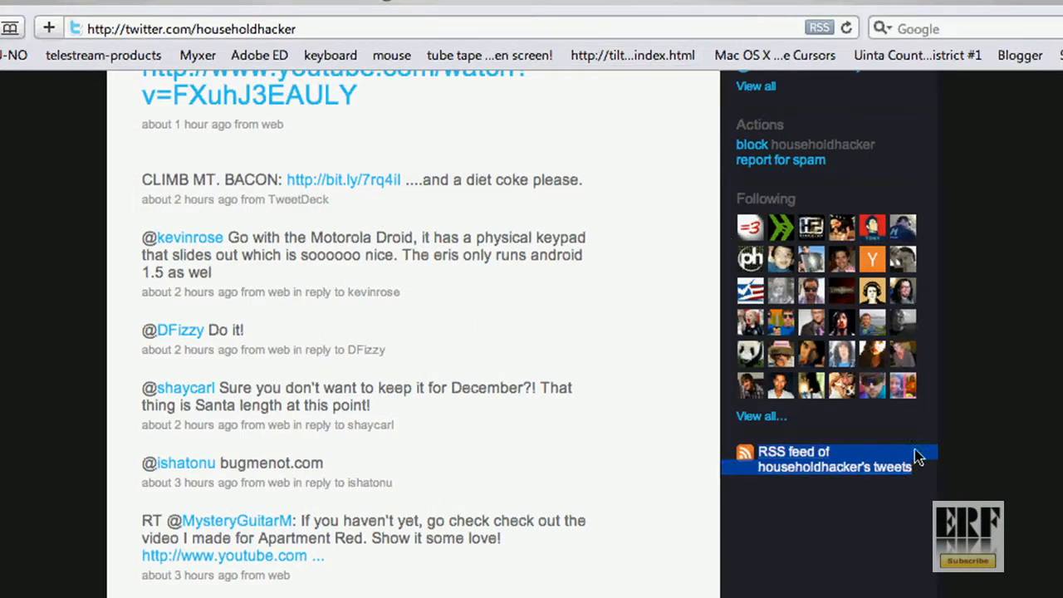
mouse_move(858, 318)
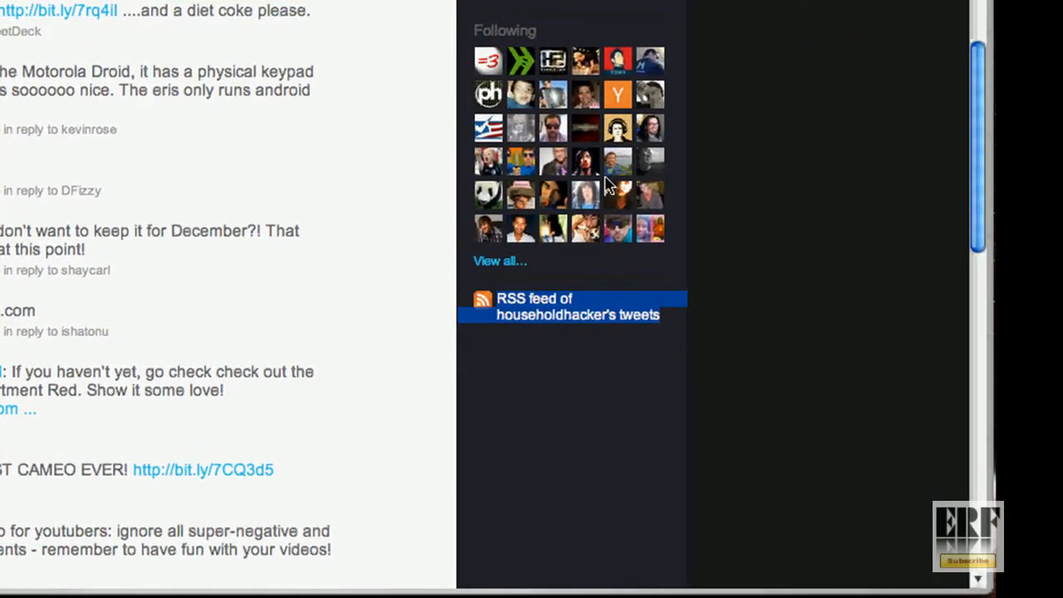
mouse_move(546, 318)
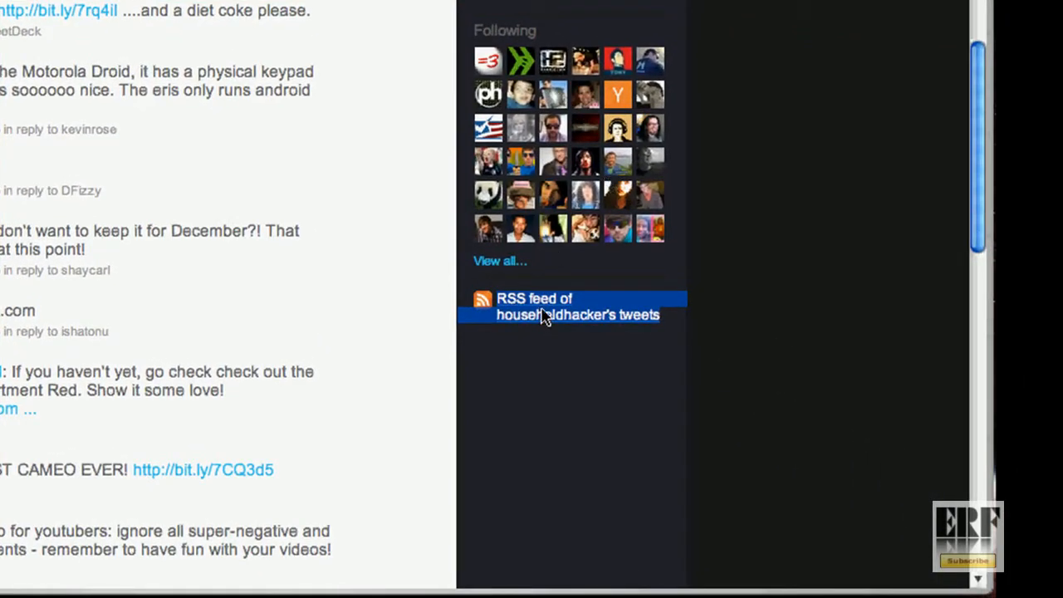
mouse_move(560, 322)
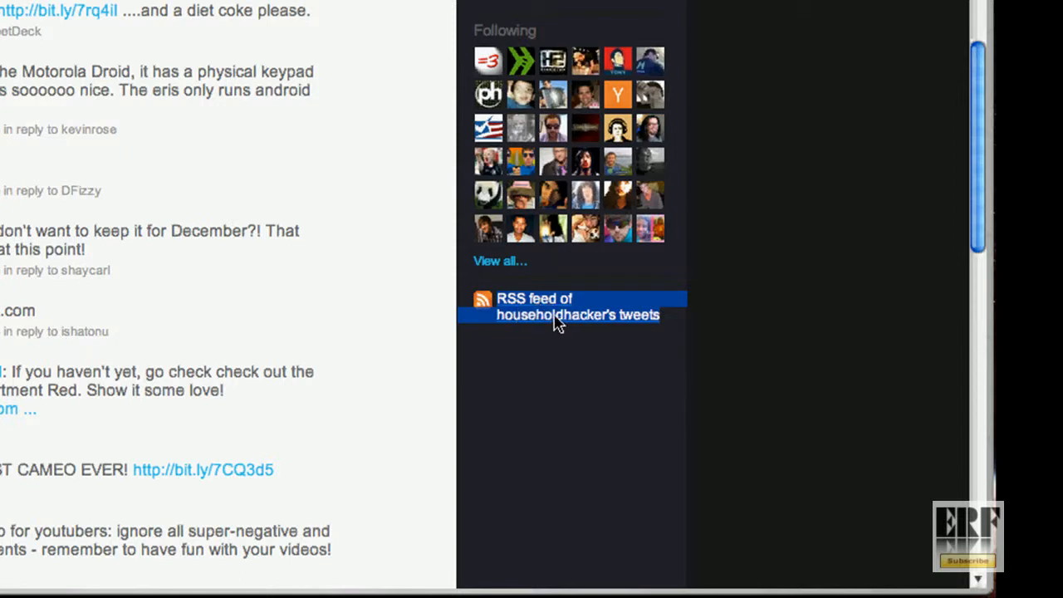
Copy the link 'RSS feed of householdhacker's tweets' from the Twitter profile.
right_click(556, 324)
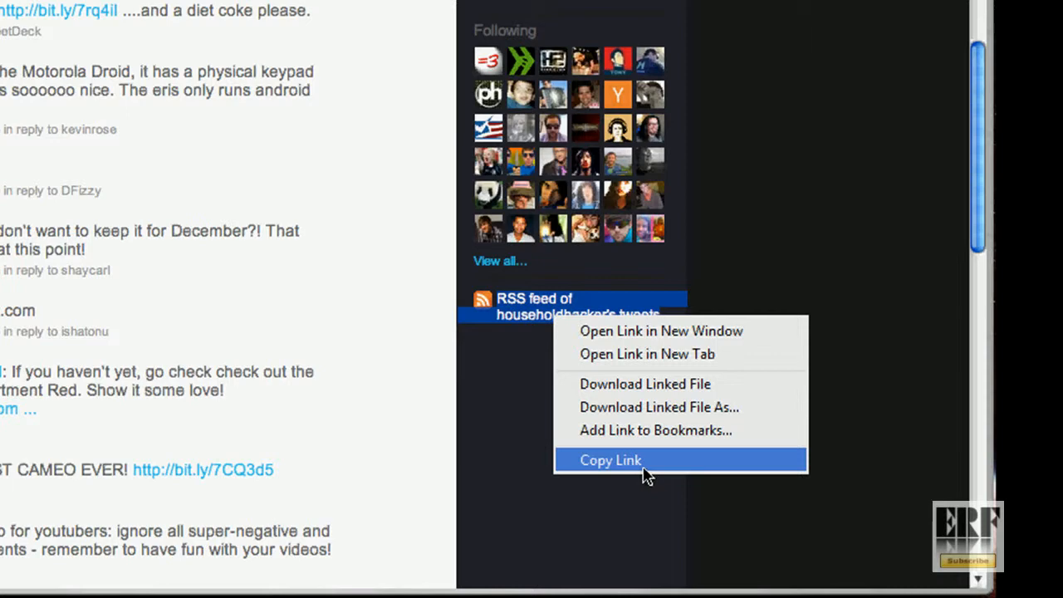
click(611, 460)
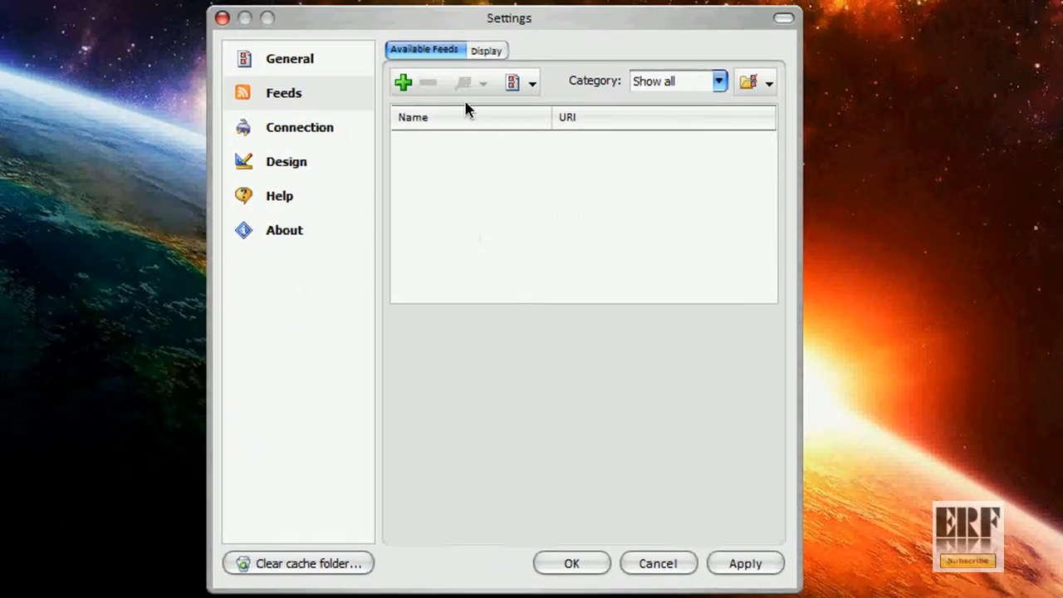
mouse_move(491, 164)
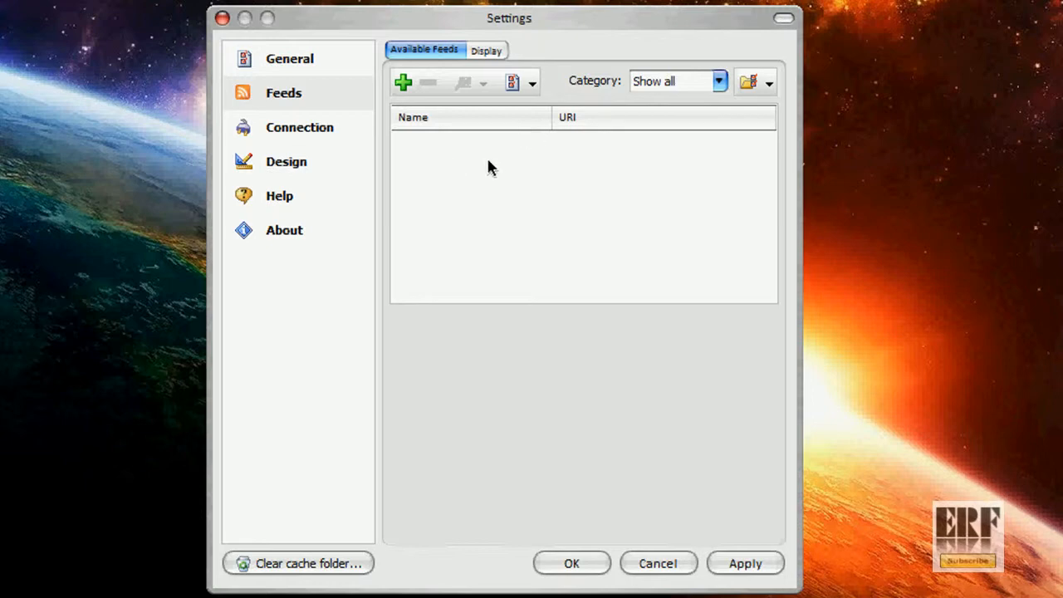
Add a feed titled 'HH twitter' with the pasted Twitter RSS address.
click(405, 81)
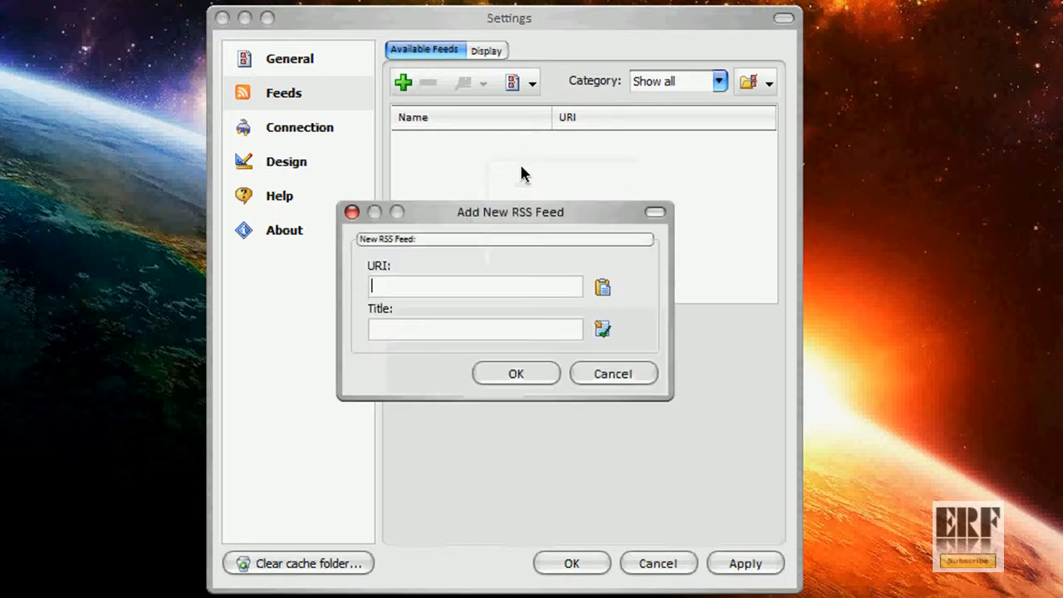
mouse_move(466, 289)
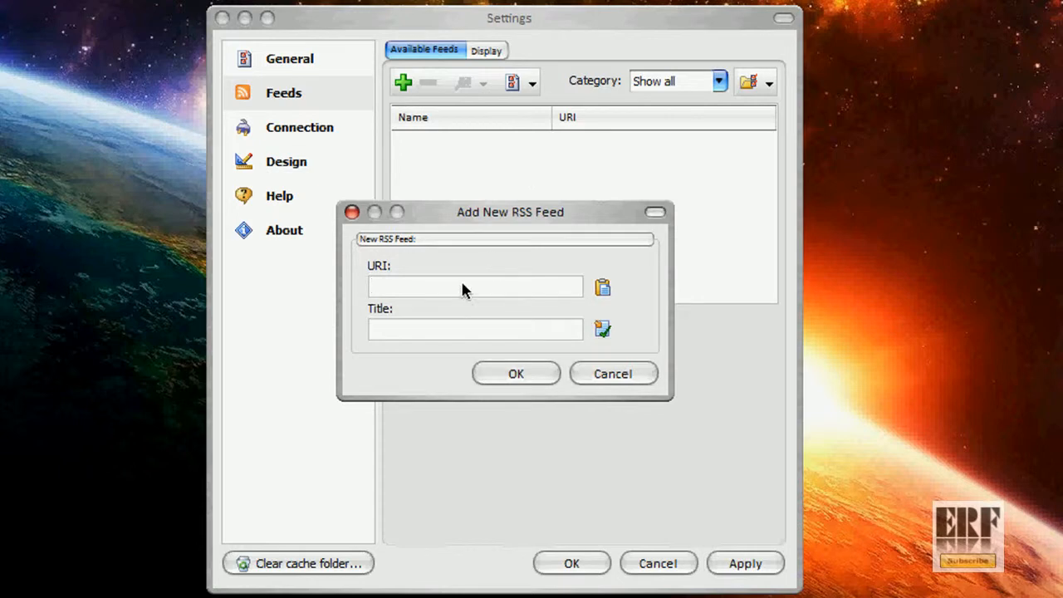
right_click(467, 286)
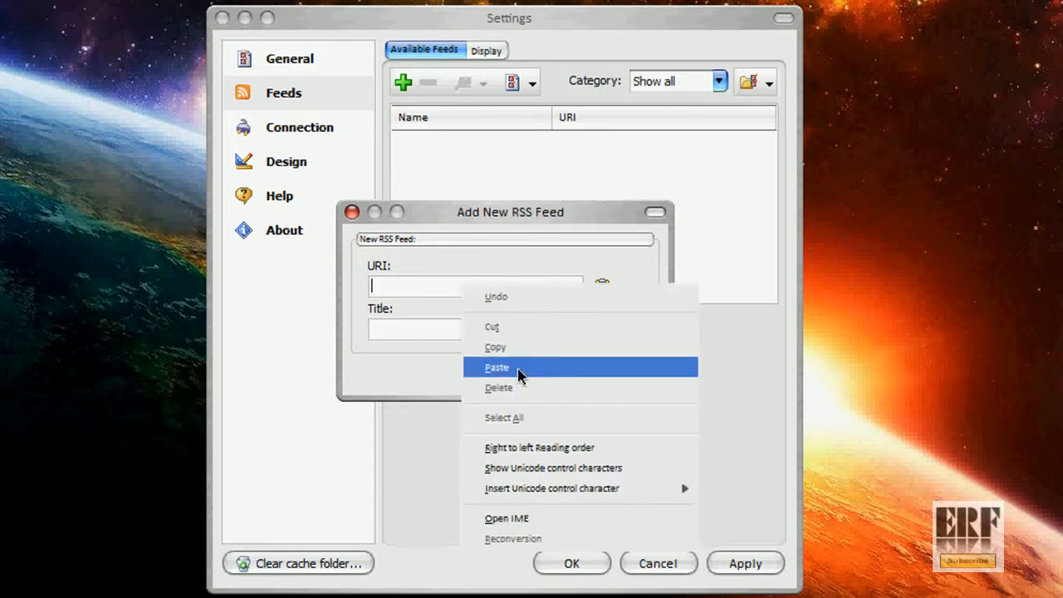
click(497, 367)
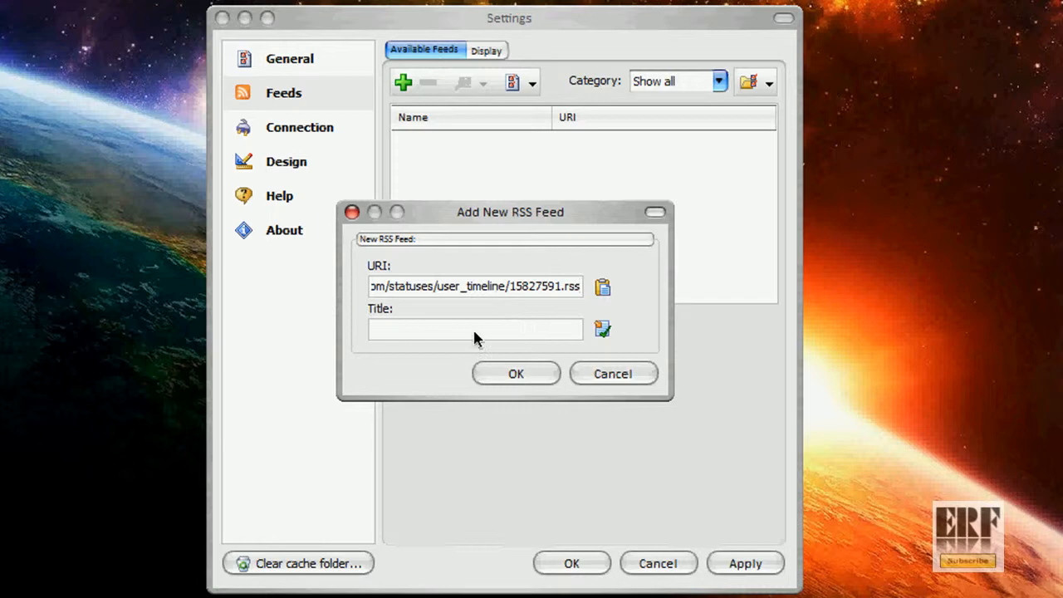
click(474, 329)
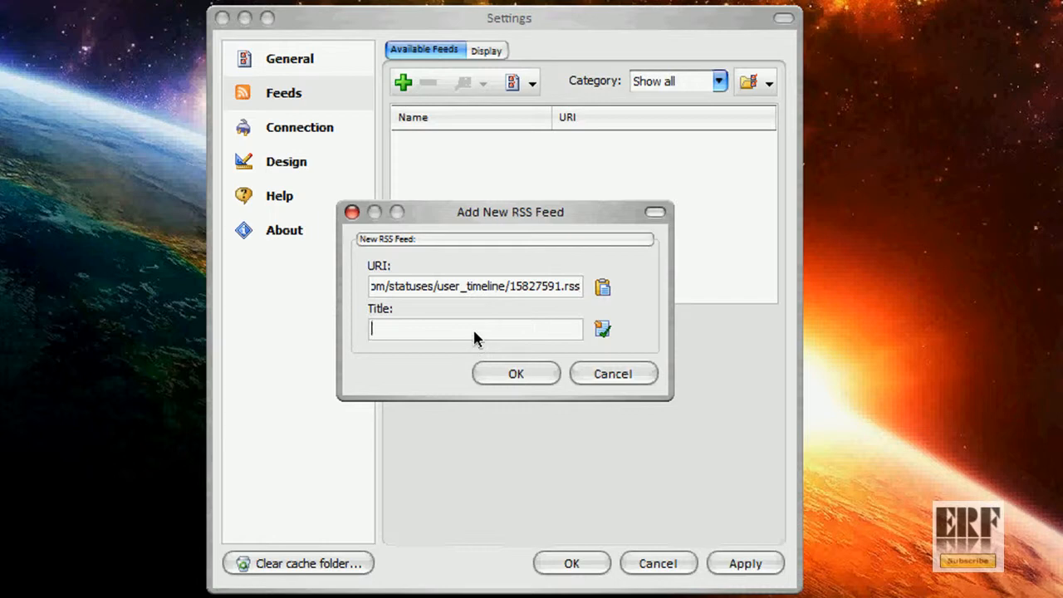
text(HH tw)
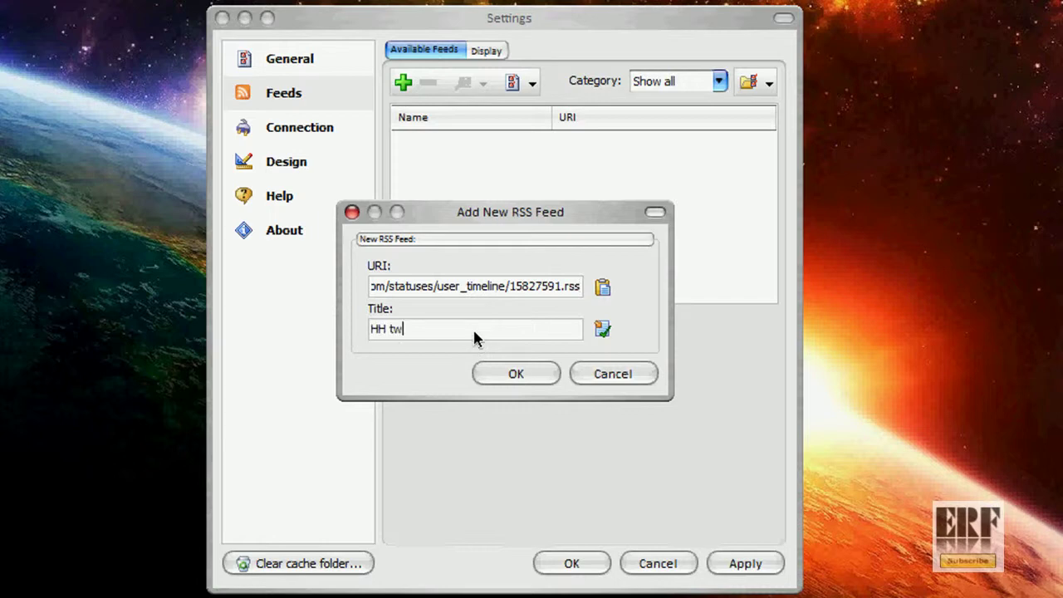
text(itter)
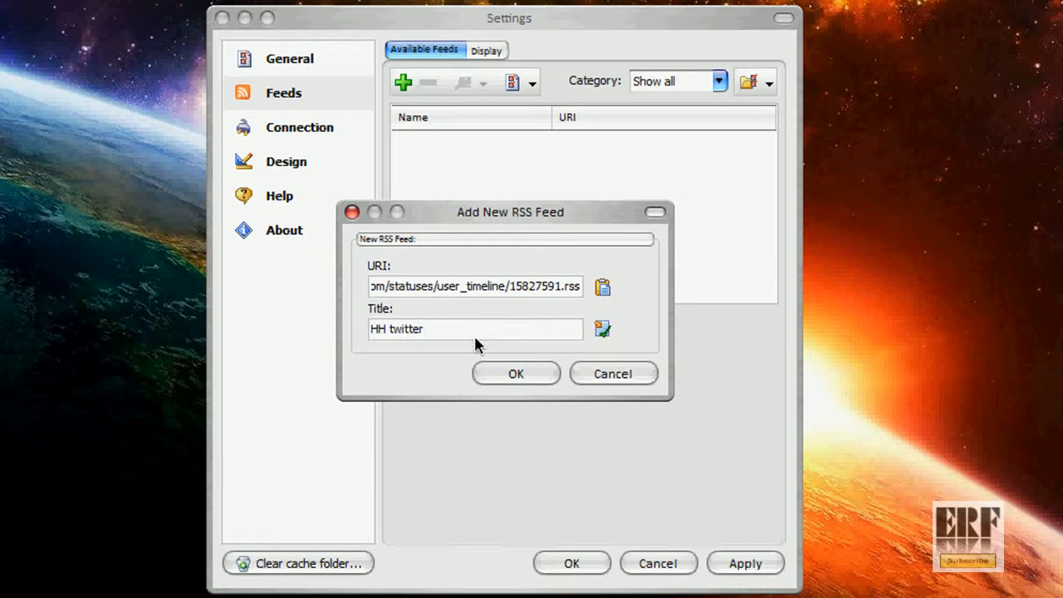
click(516, 373)
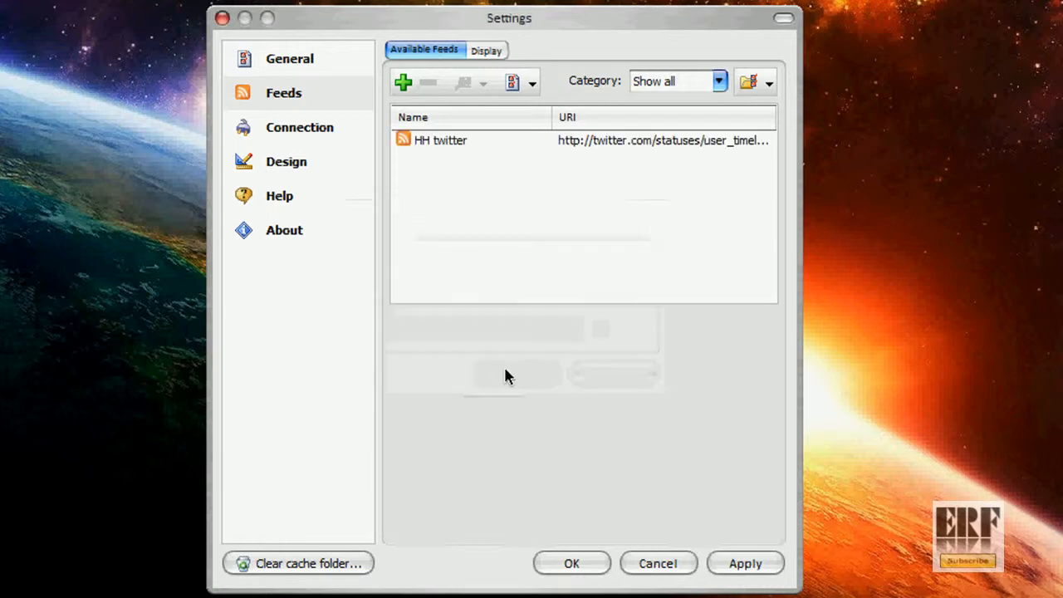
Set the HH twitter feed's display position to Top.
click(440, 140)
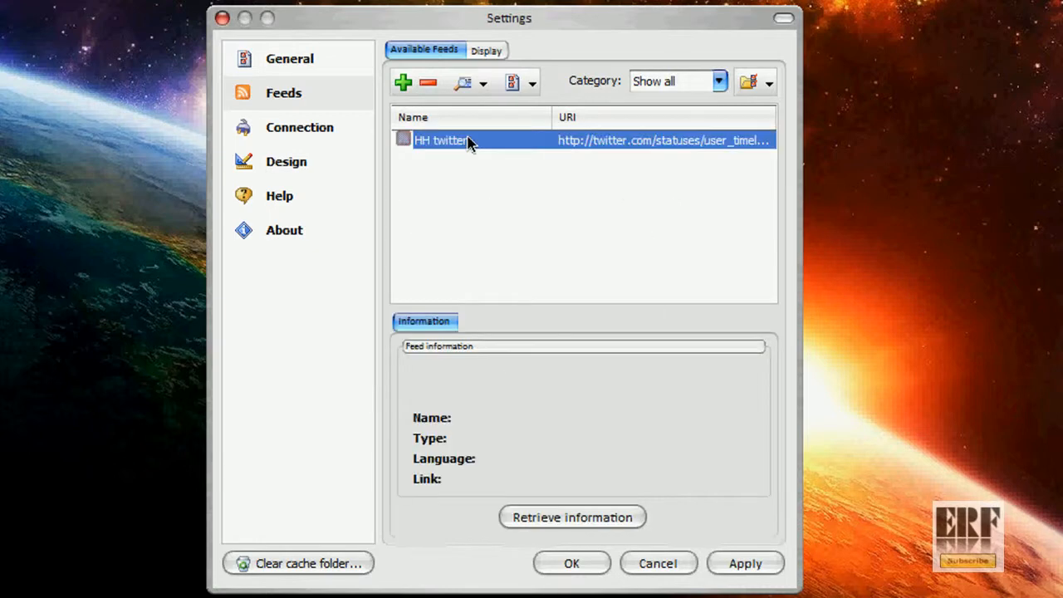
right_click(467, 140)
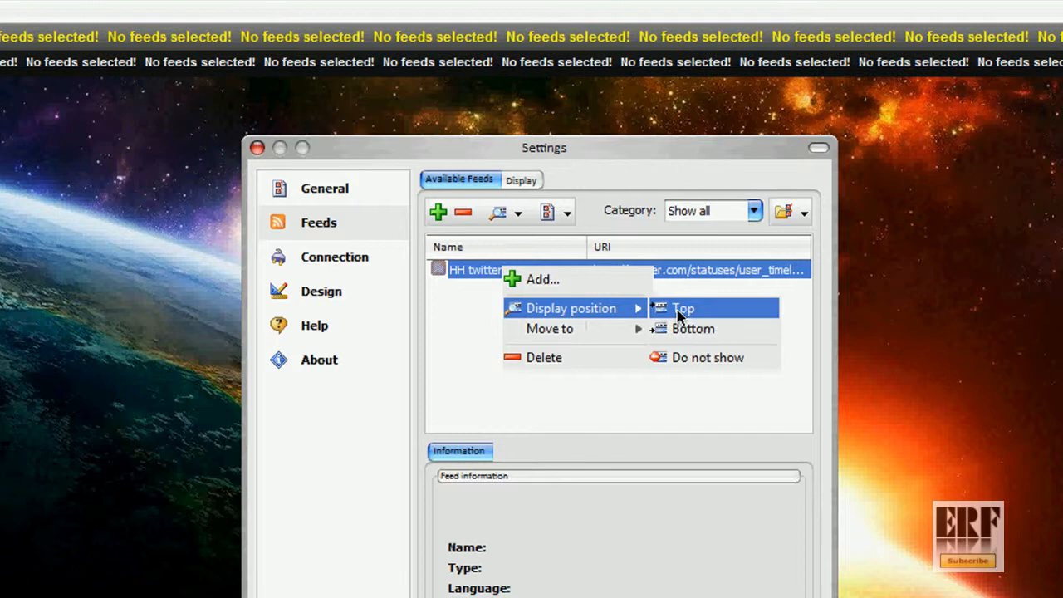
click(684, 309)
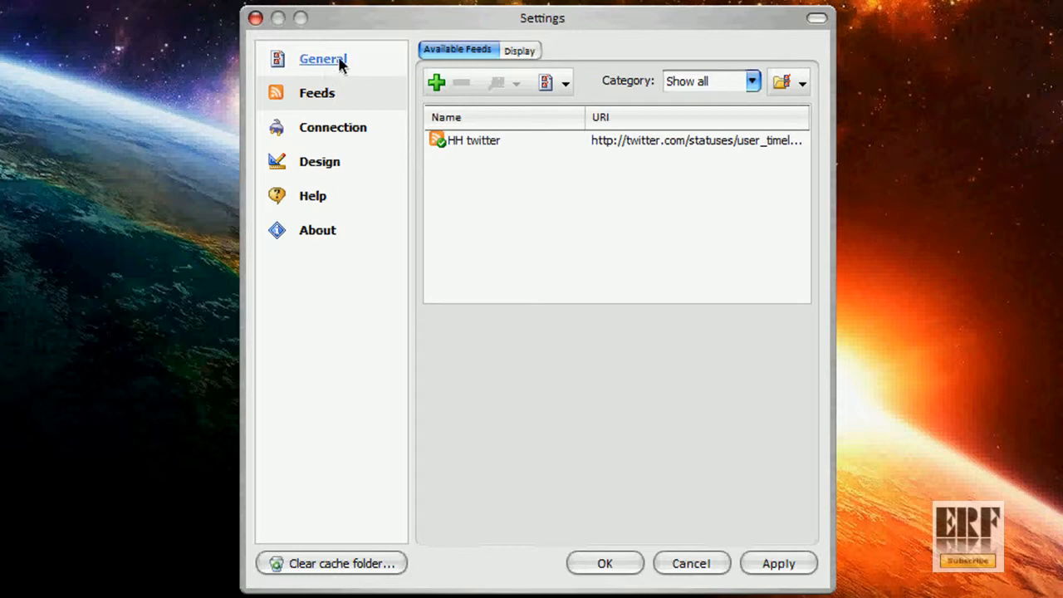
In Design settings, try the Red theme, then choose Black.
click(319, 161)
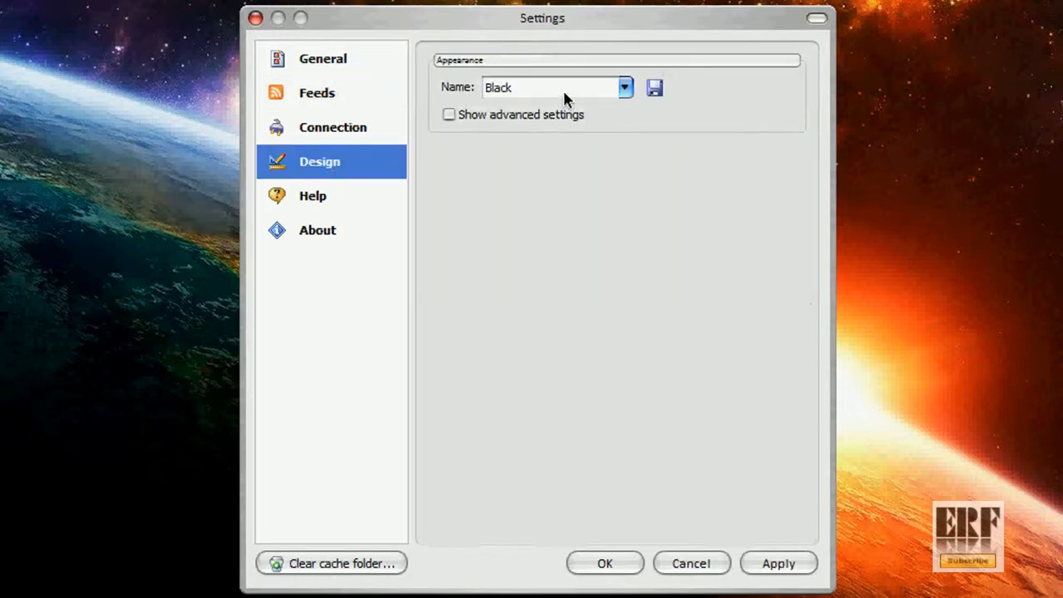
click(623, 87)
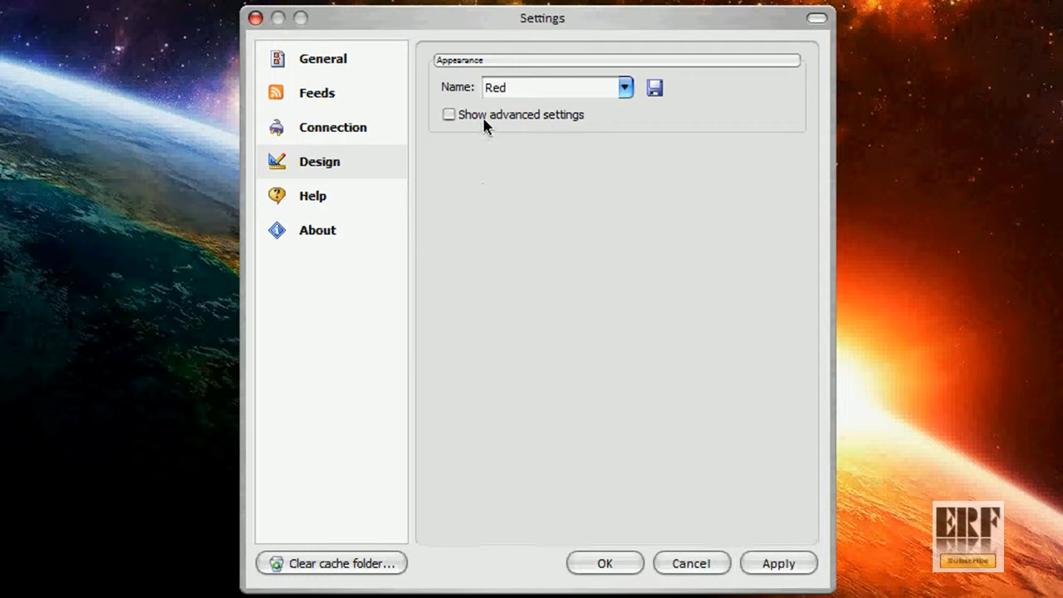
mouse_move(872, 393)
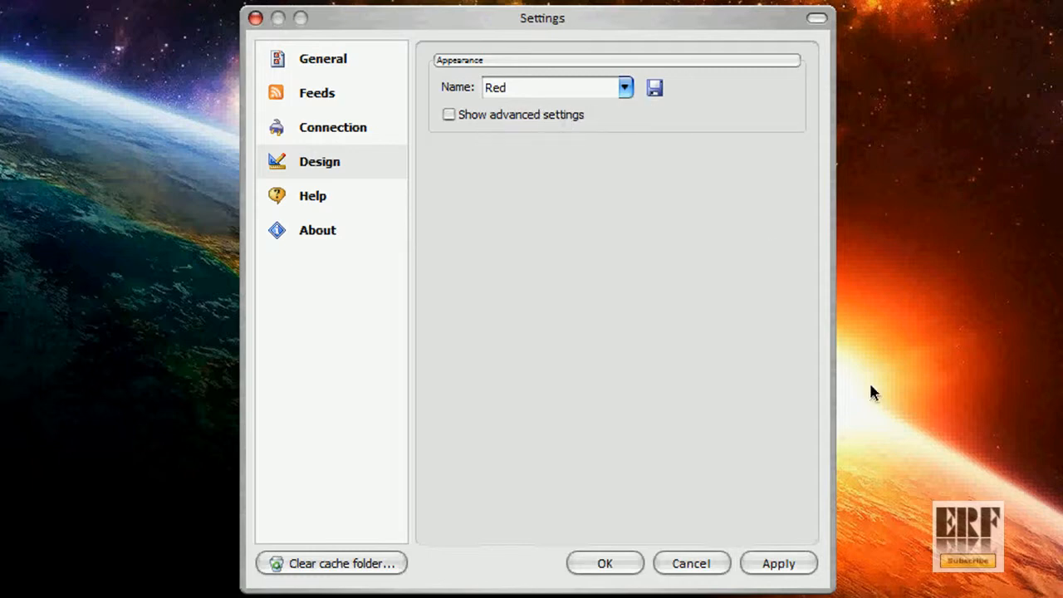
mouse_move(769, 81)
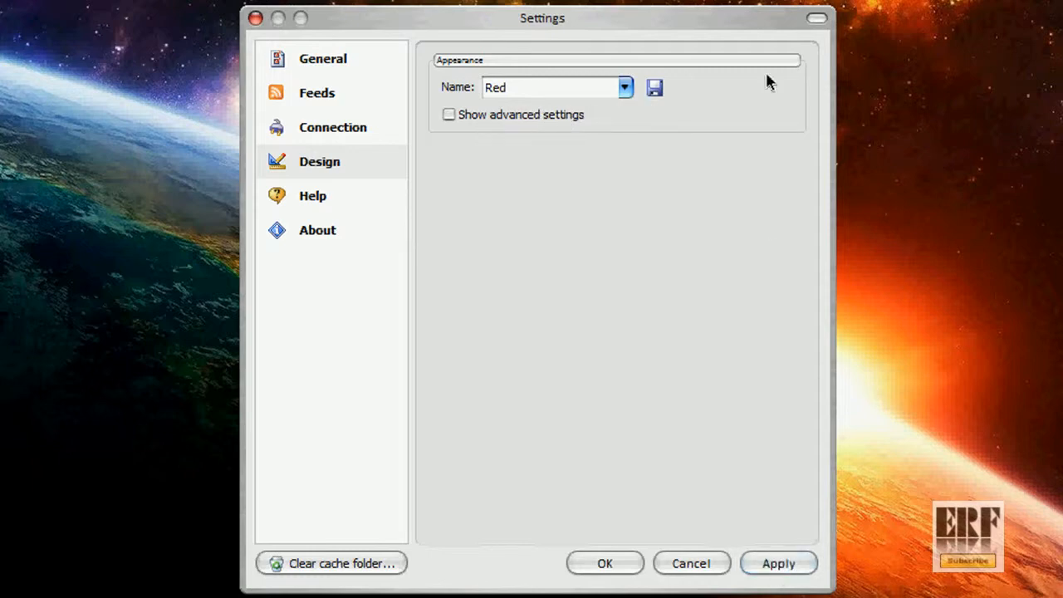
mouse_move(620, 112)
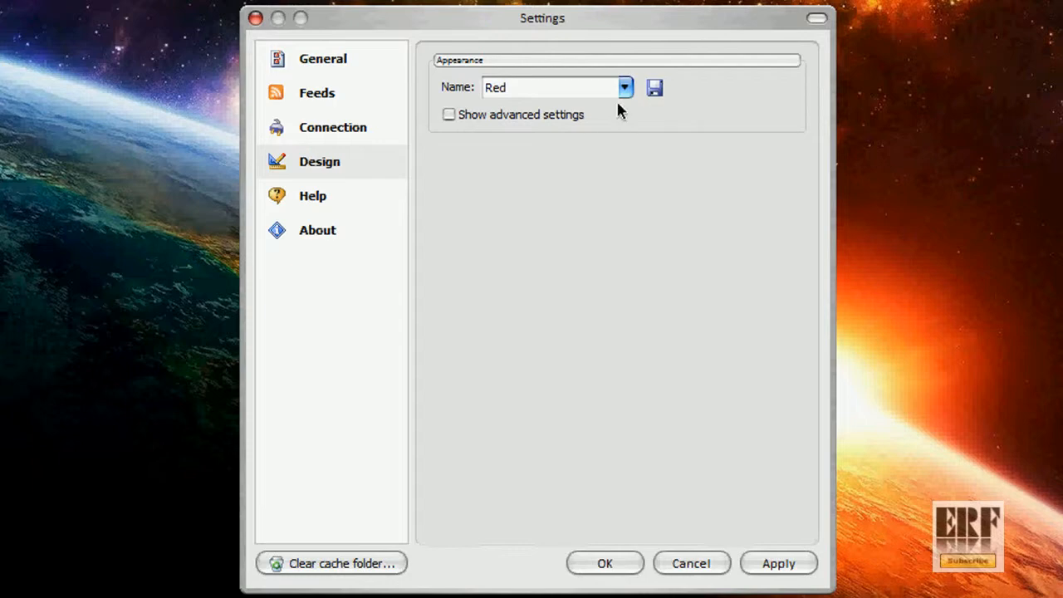
click(625, 87)
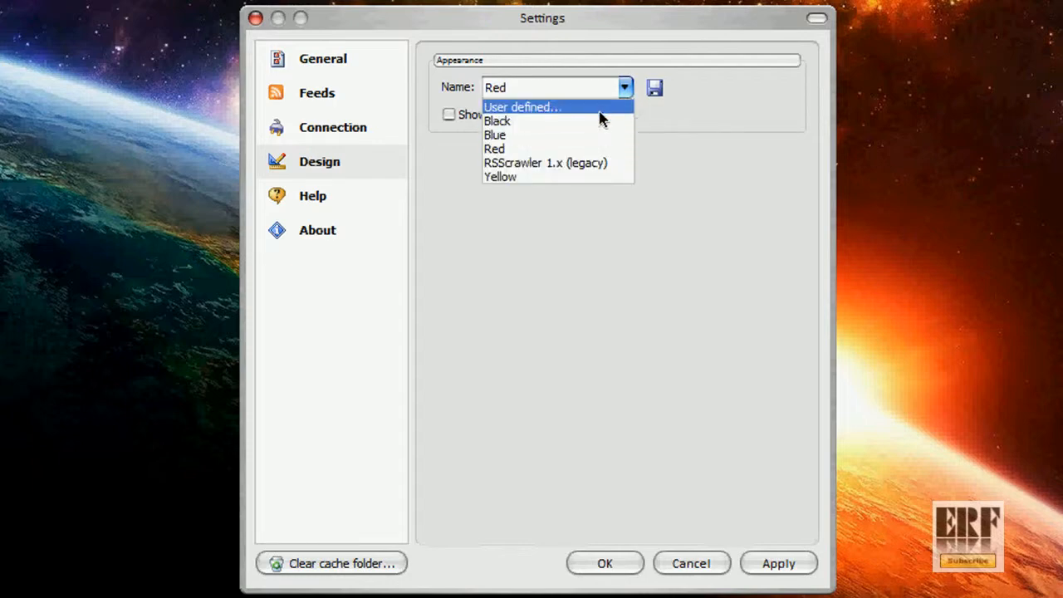
click(497, 121)
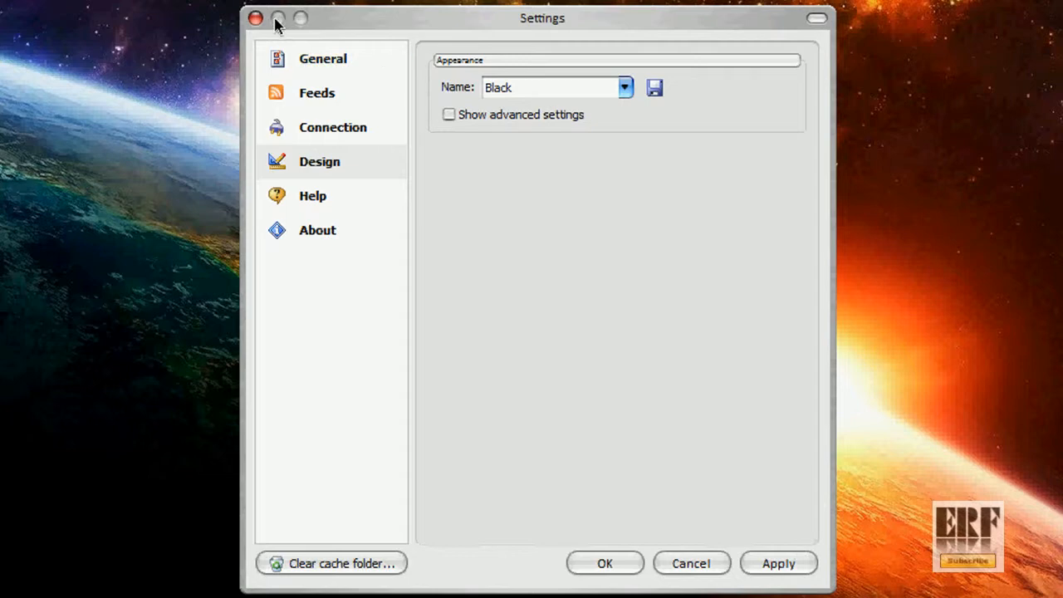
mouse_move(355, 39)
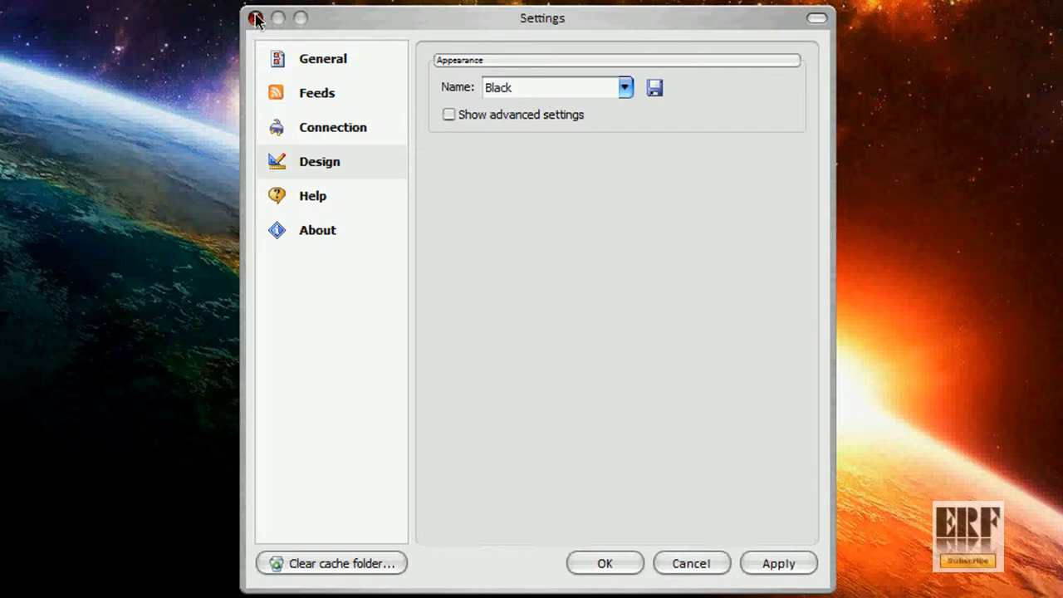
Close the Settings window so the ticker scrolls Household Hacker's tweets.
click(260, 17)
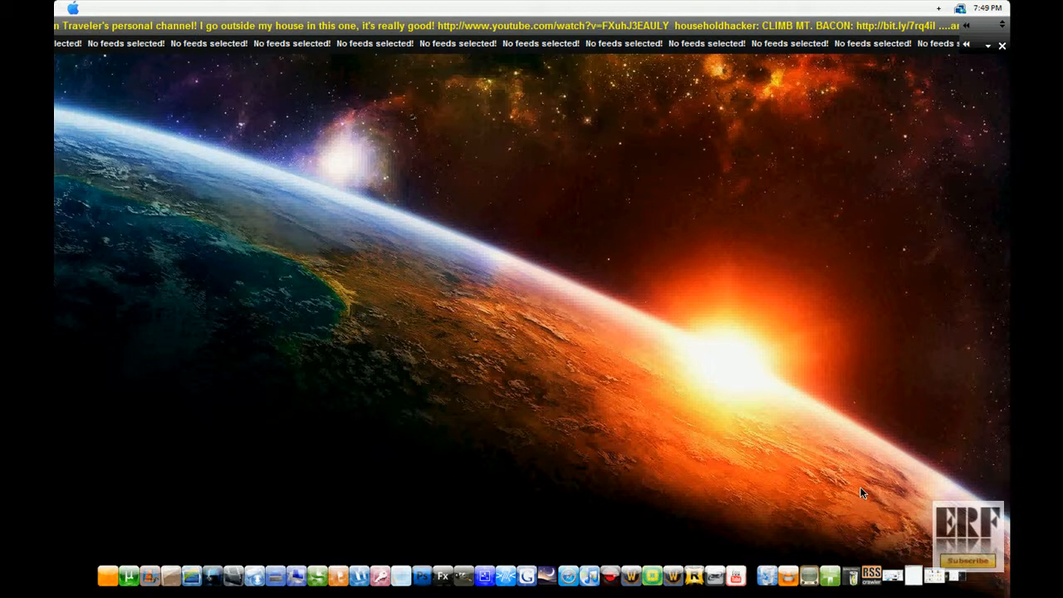
mouse_move(878, 483)
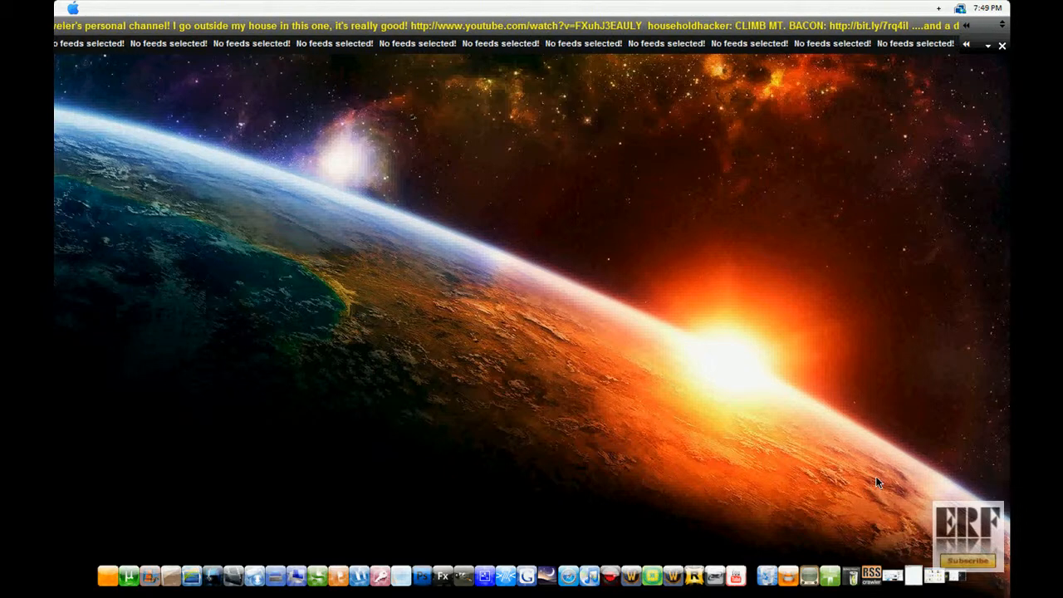